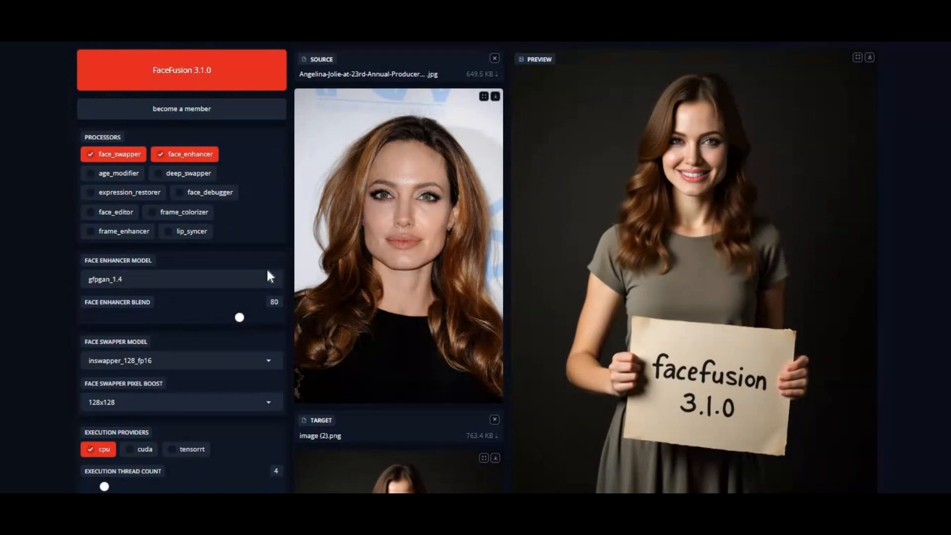
- Review the face enhancer models and enable the deep_swapper processor
{"action": "left_click", "coordinate": [181, 280]}
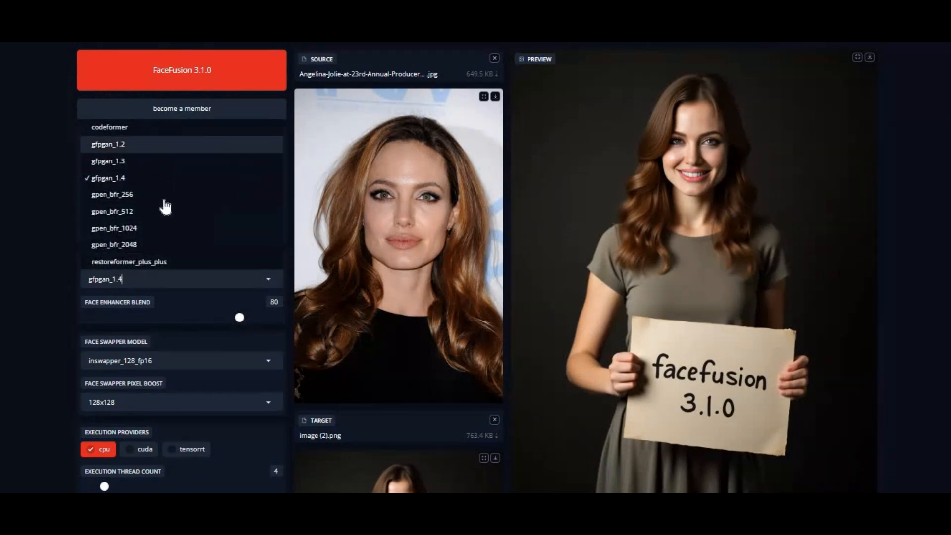
{"action": "mouse_move", "coordinate": [546, 246]}
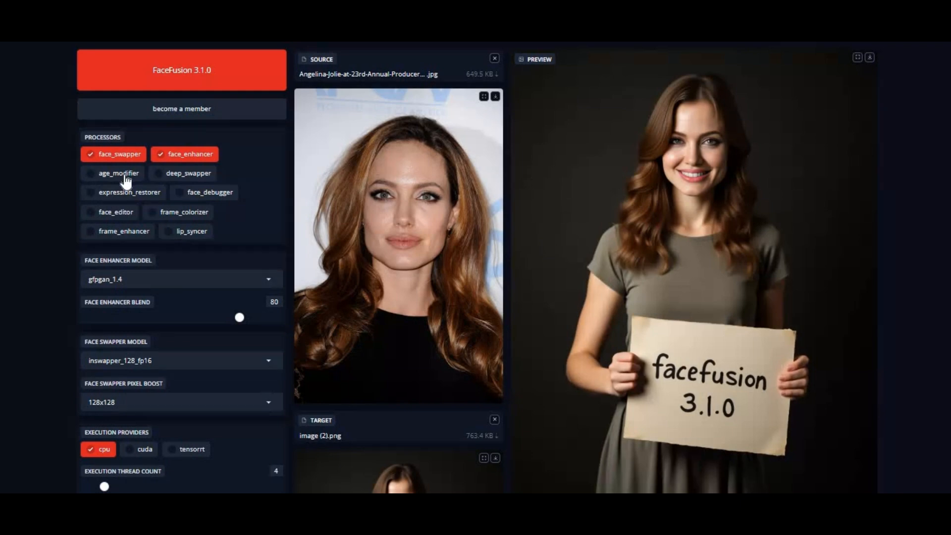
{"action": "mouse_move", "coordinate": [175, 180]}
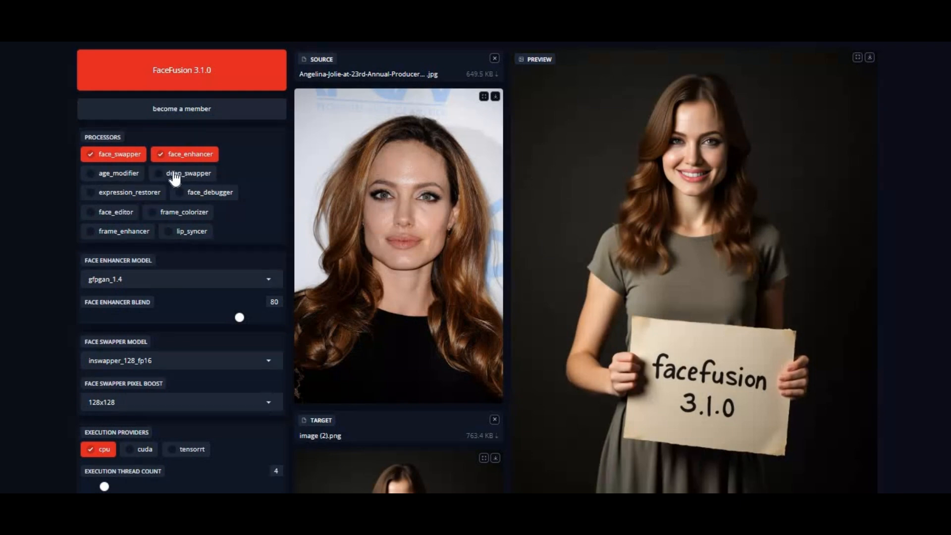
{"action": "left_click", "coordinate": [183, 173]}
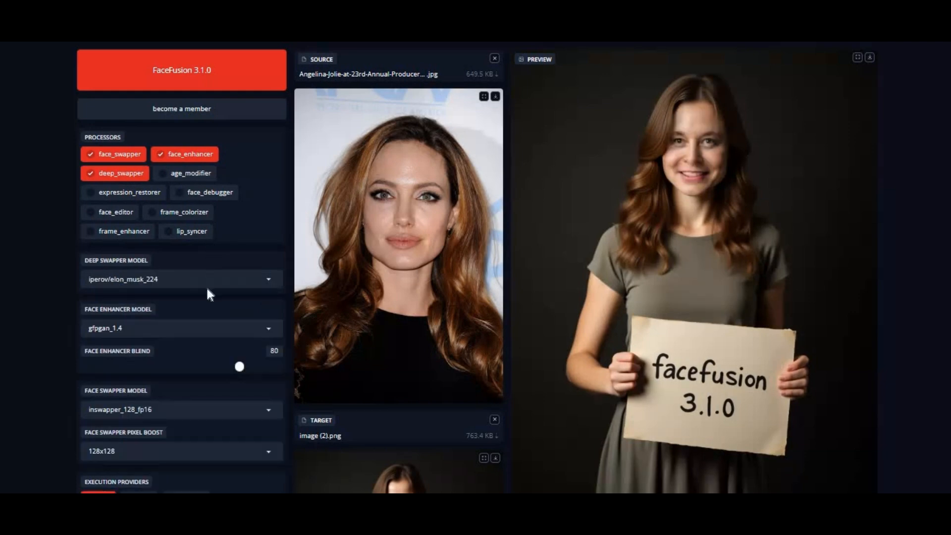
- Browse the Deep Swapper Model list without changing the selection
{"action": "left_click", "coordinate": [181, 280]}
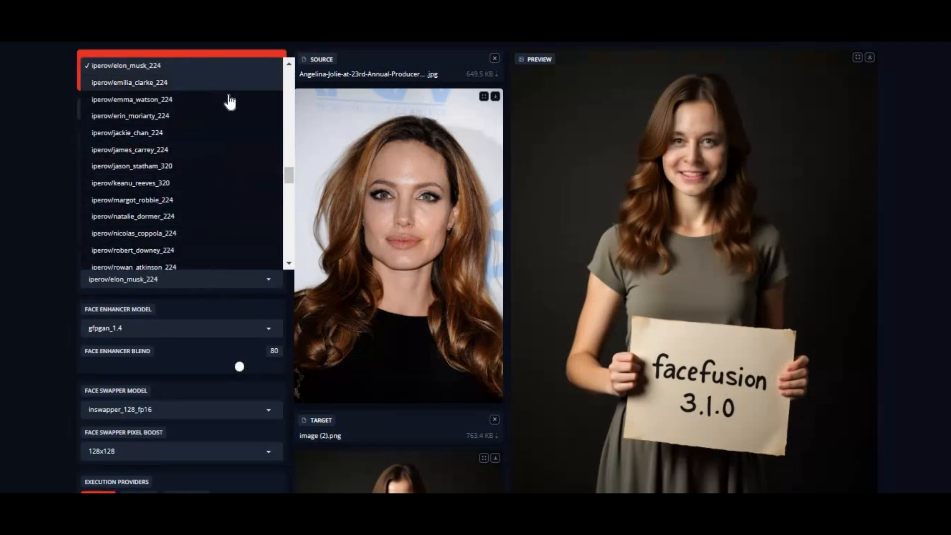
{"action": "scroll", "scroll_direction": "down", "scroll_amount": 3}
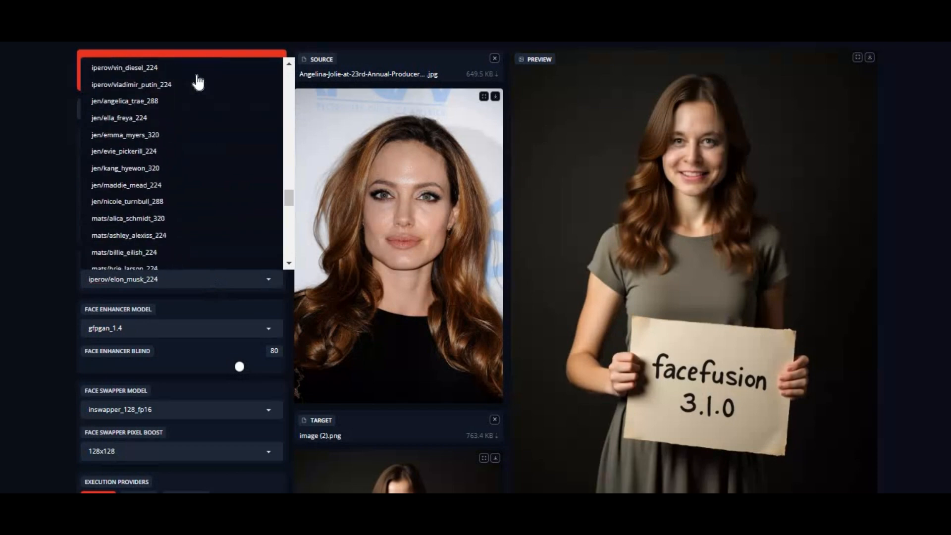
{"action": "scroll", "scroll_direction": "down", "scroll_amount": 3}
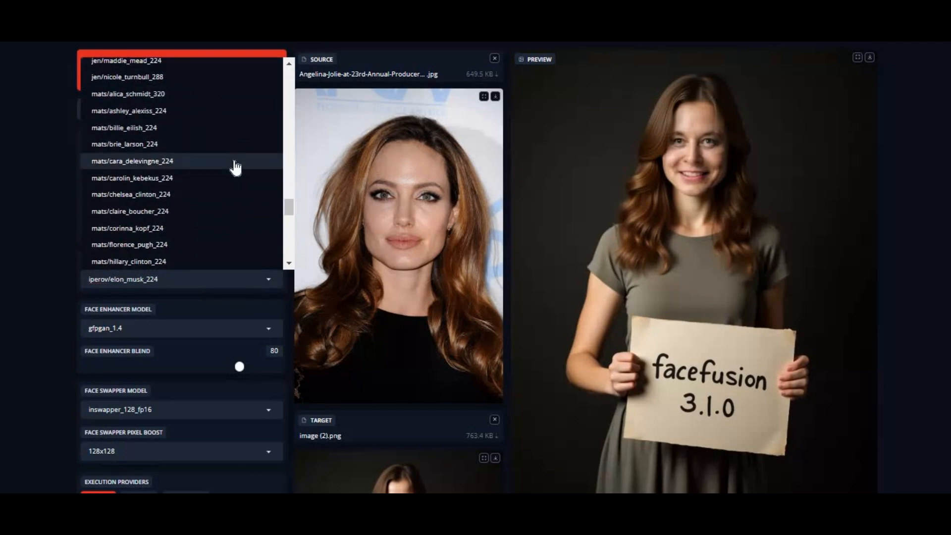
{"action": "scroll", "scroll_direction": "down", "scroll_amount": 3}
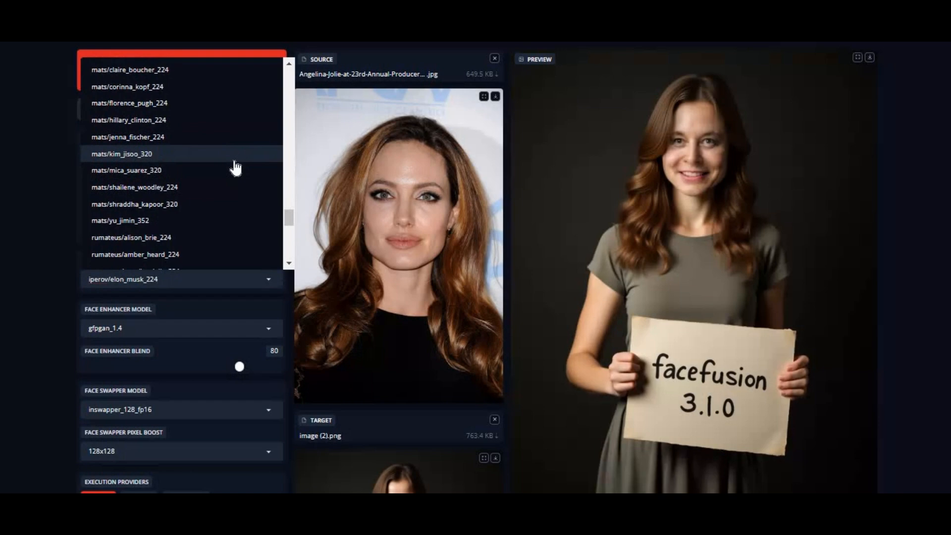
{"action": "mouse_move", "coordinate": [50, 195]}
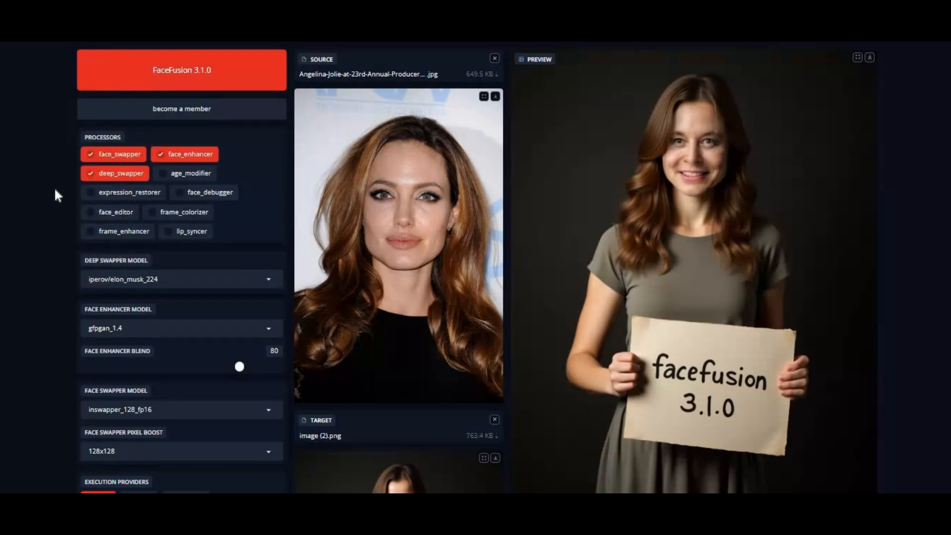
{"action": "scroll", "scroll_direction": "down", "scroll_amount": 3}
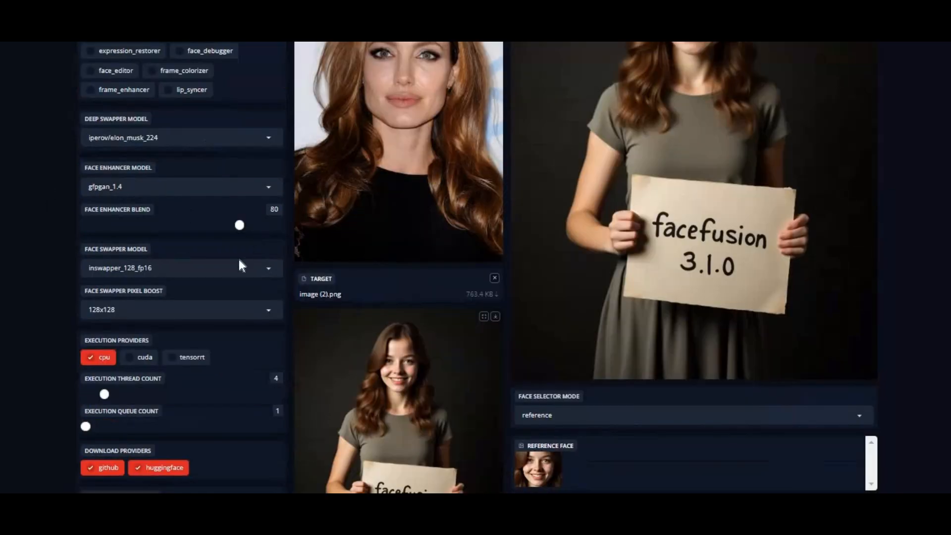
{"action": "left_click", "coordinate": [182, 267]}
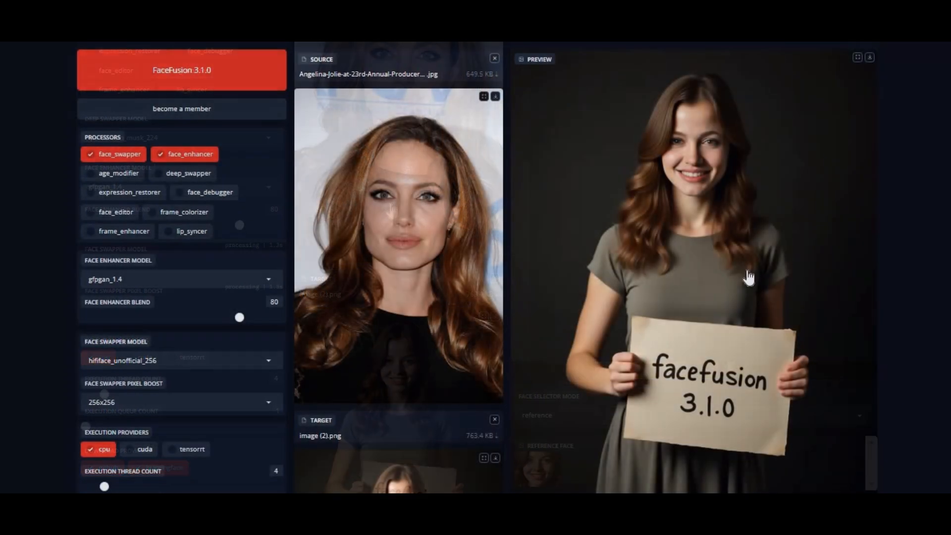
{"action": "scroll", "scroll_direction": "down", "scroll_amount": 3}
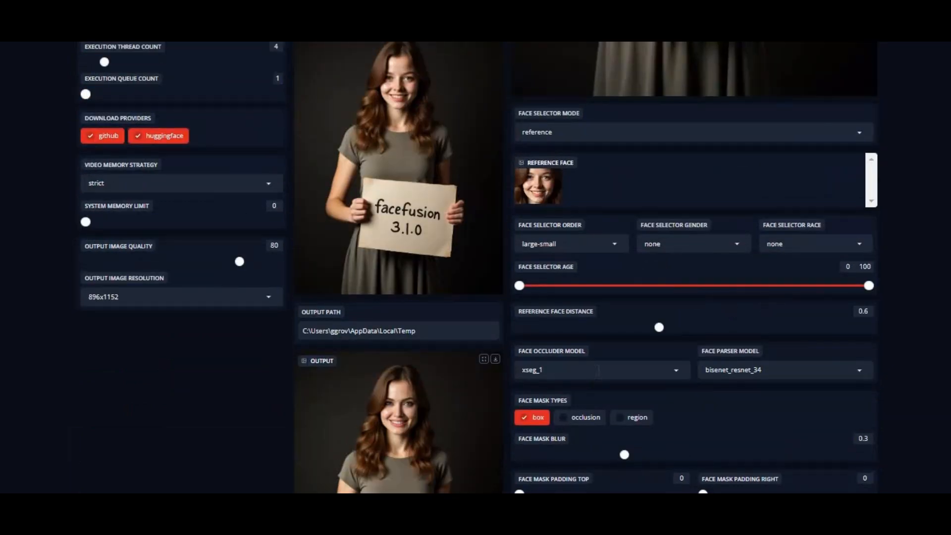
{"action": "left_click", "coordinate": [600, 371]}
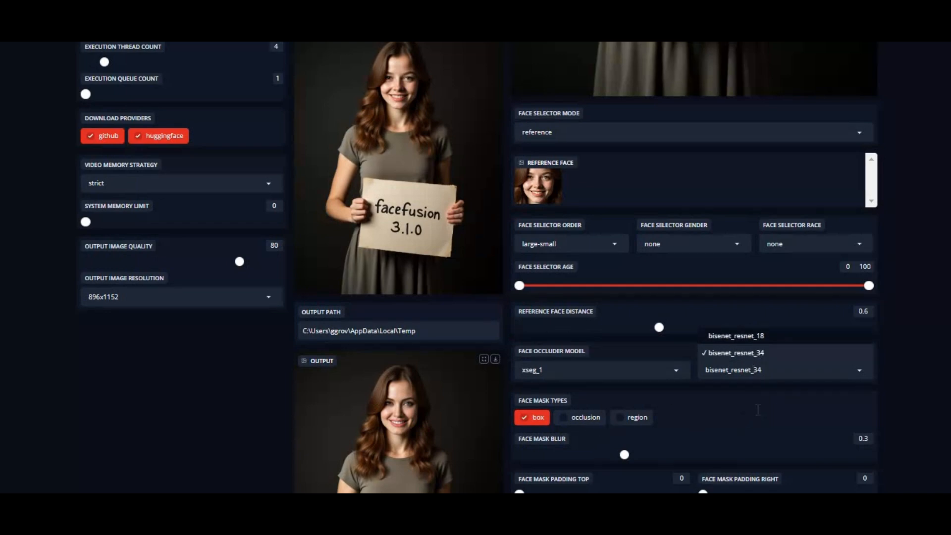
{"action": "scroll", "scroll_direction": "down", "scroll_amount": 3}
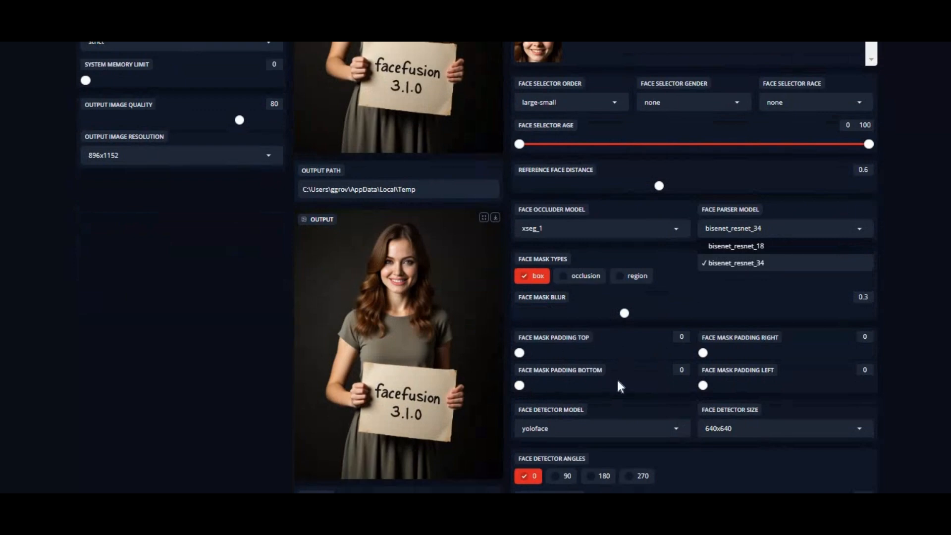
{"action": "mouse_move", "coordinate": [623, 404]}
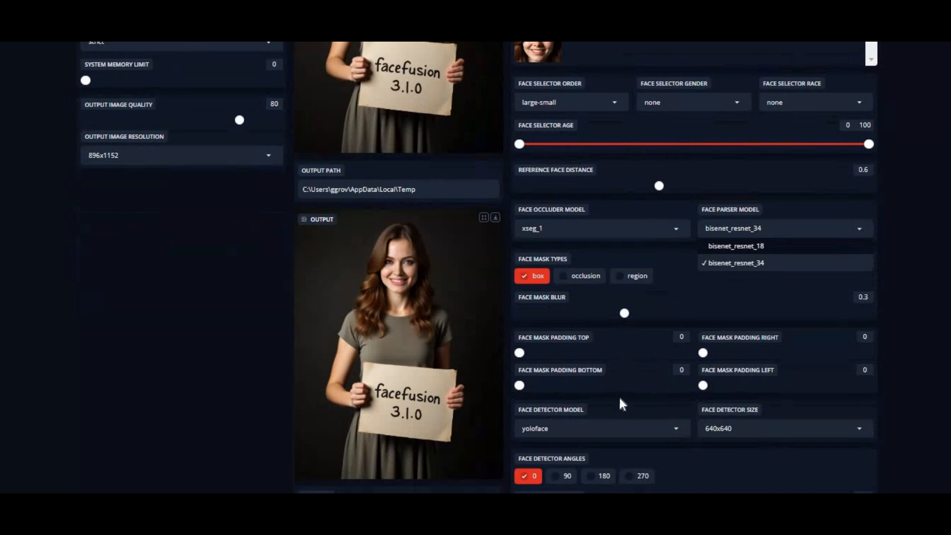
{"action": "scroll", "scroll_direction": "down", "scroll_amount": 3}
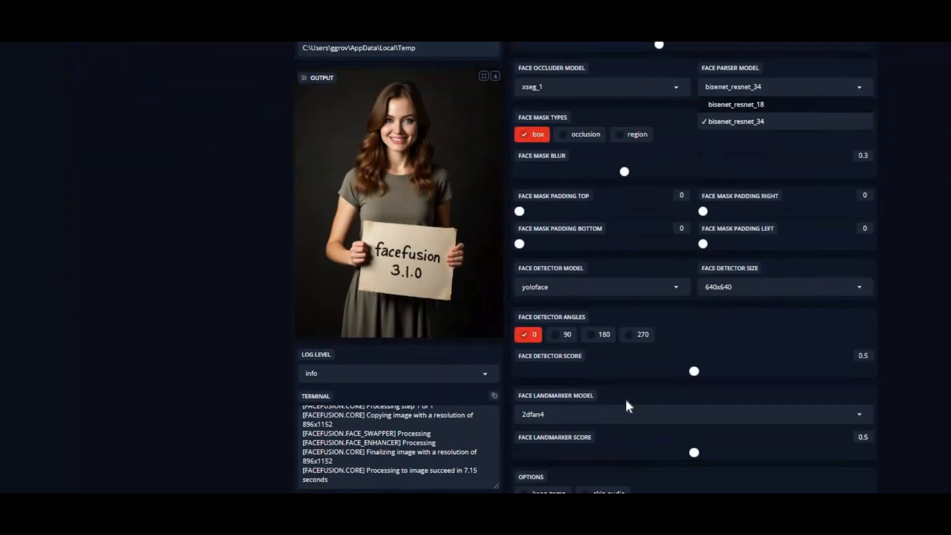
{"action": "scroll", "scroll_direction": "down", "scroll_amount": 3}
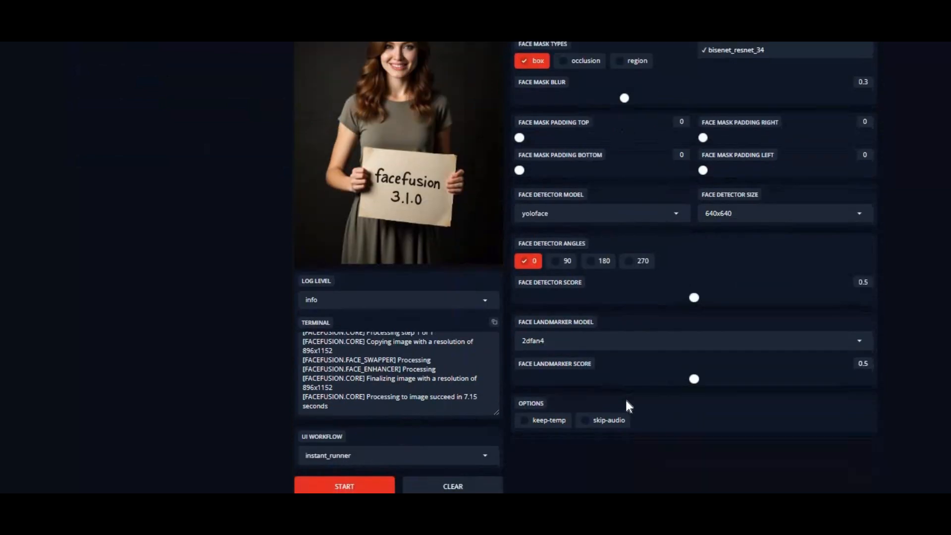
{"action": "scroll", "scroll_direction": "down", "scroll_amount": 3}
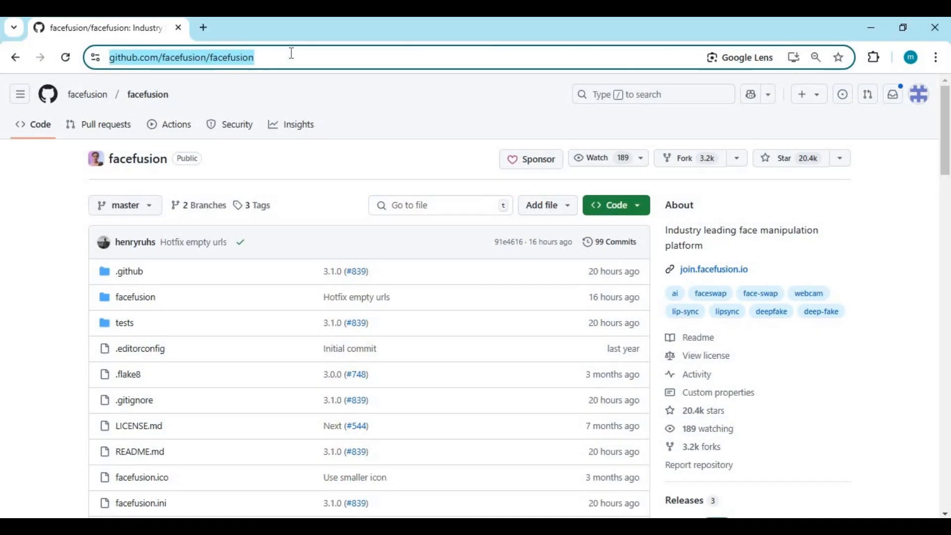
{"action": "mouse_move", "coordinate": [297, 61]}
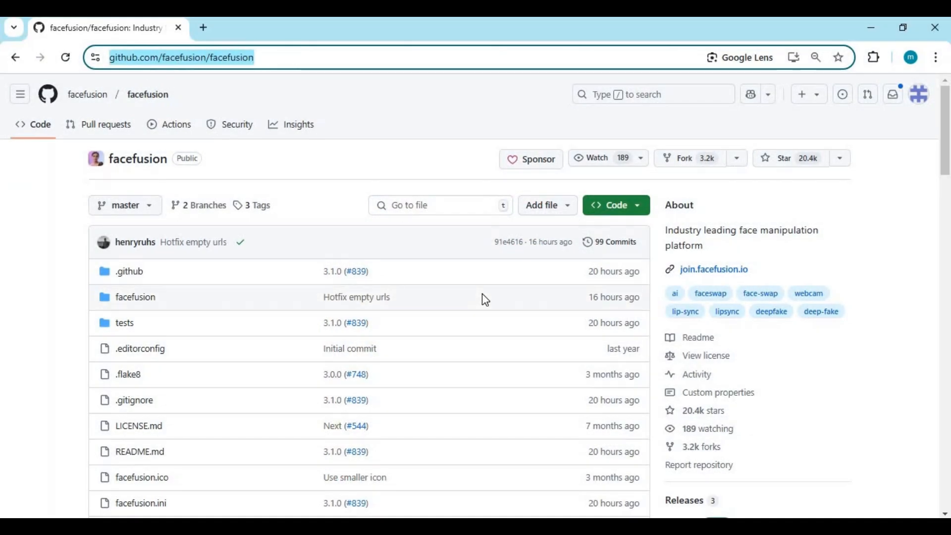
{"action": "scroll", "scroll_direction": "down", "scroll_amount": 3}
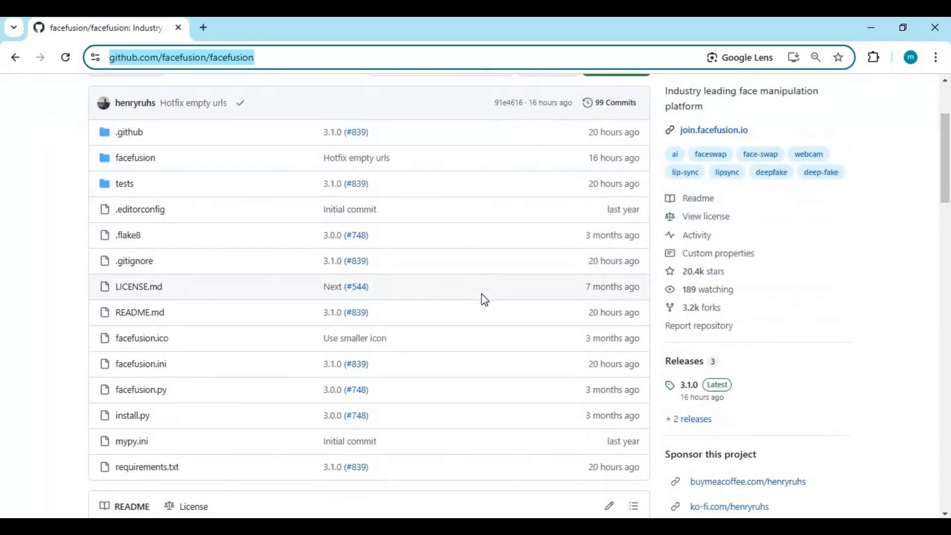
{"action": "scroll", "scroll_direction": "down", "scroll_amount": 3}
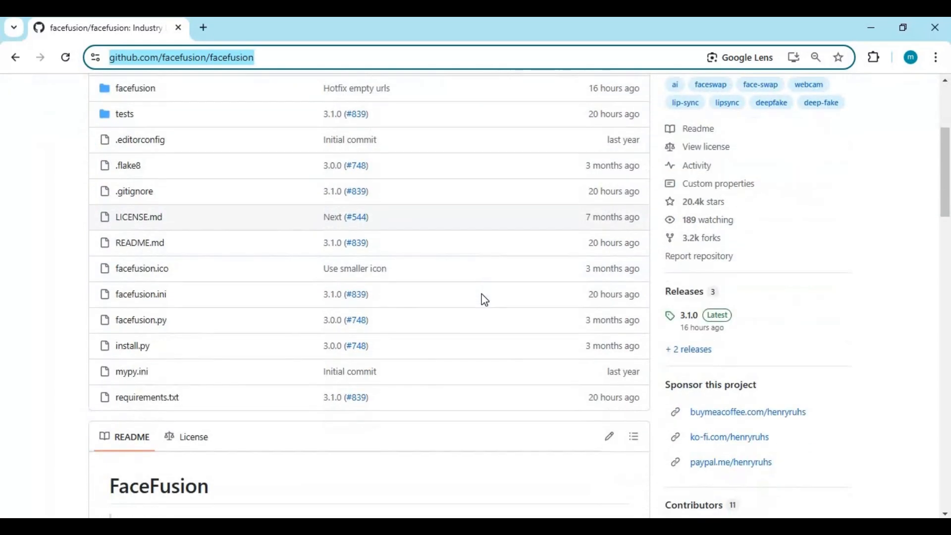
{"action": "scroll", "scroll_direction": "down", "scroll_amount": 3}
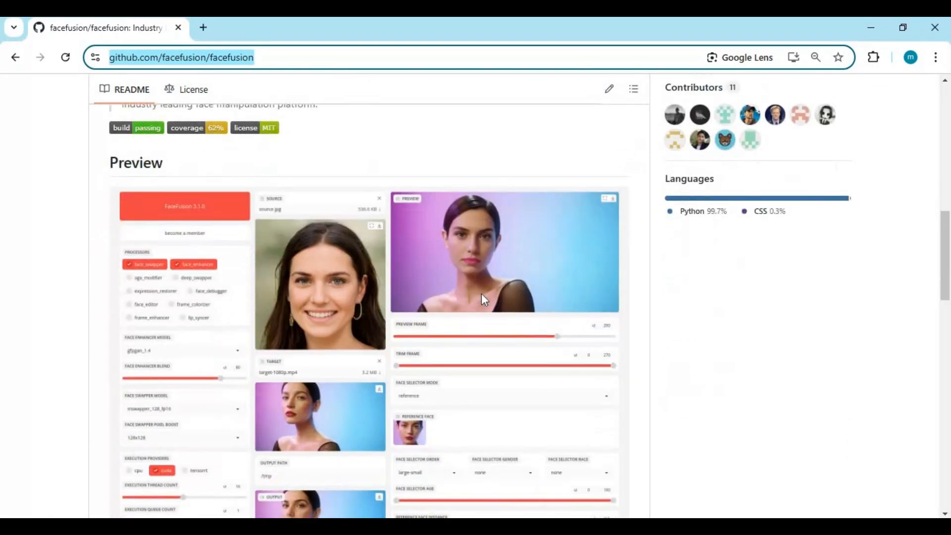
{"action": "scroll", "scroll_direction": "down", "scroll_amount": 3}
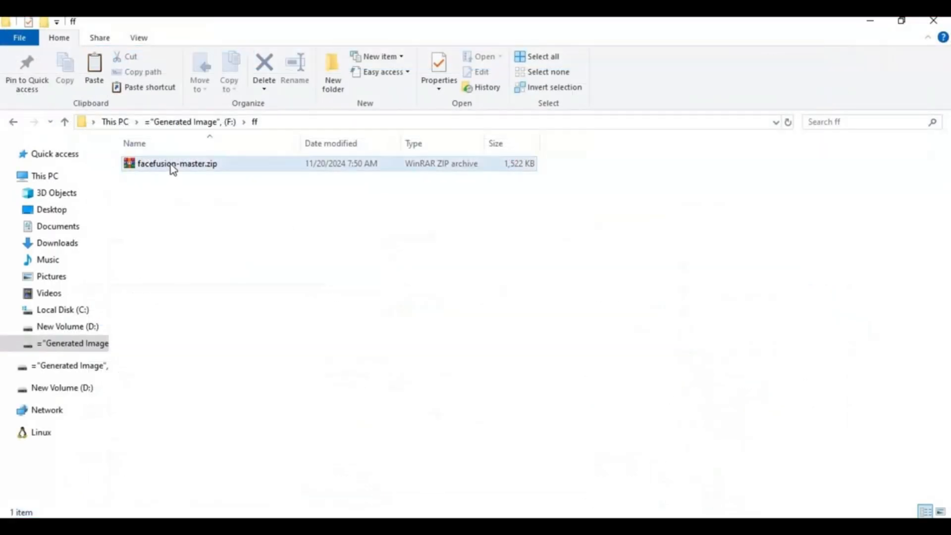
- Extract facefusion-master.zip and enter the extracted facefusion-master folder
{"action": "double_click", "coordinate": [177, 163]}
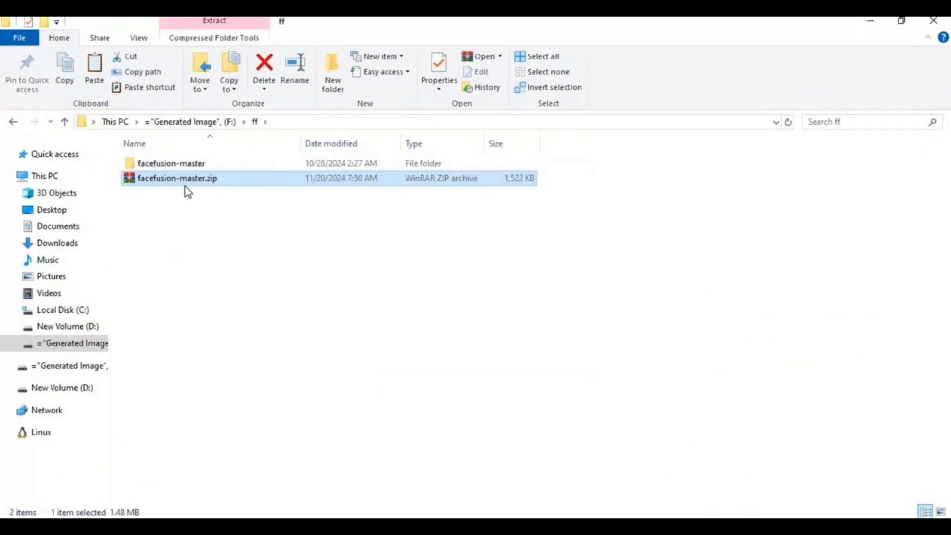
{"action": "double_click", "coordinate": [171, 163]}
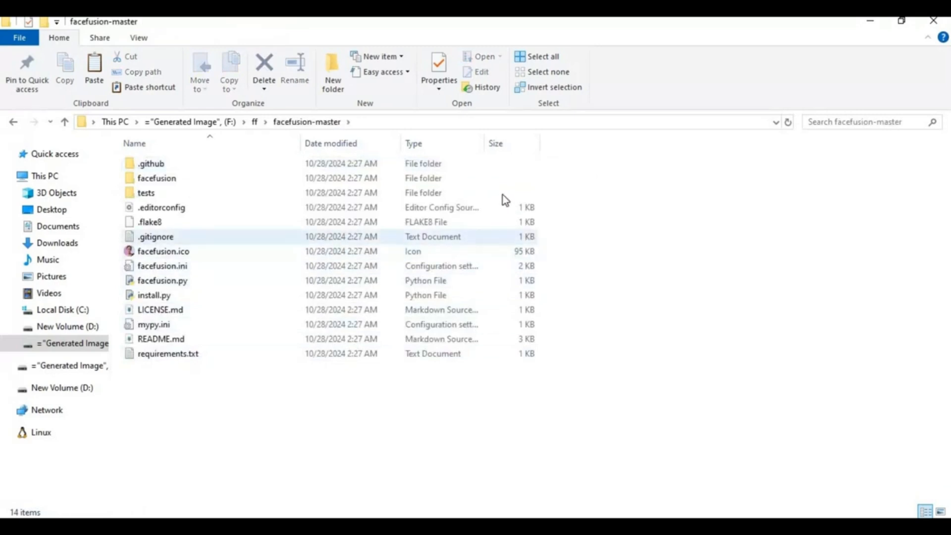
- Launch a Command Prompt in the folder by entering cmd in the address bar
{"action": "left_click", "coordinate": [382, 123]}
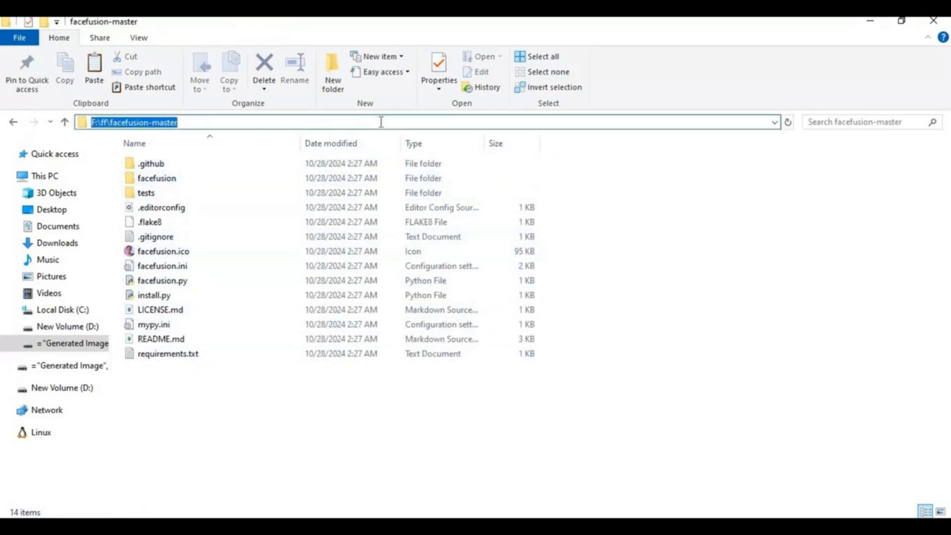
{"action": "type", "text": "c"}
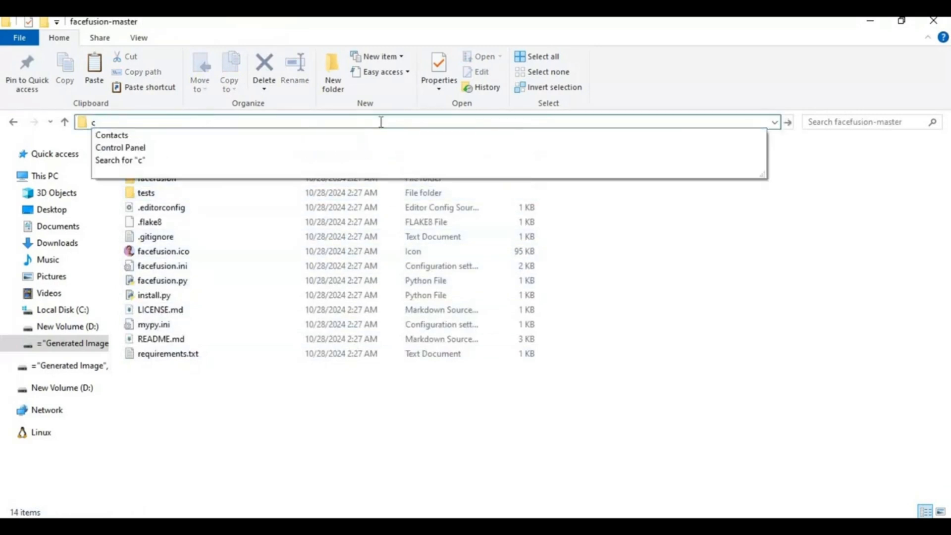
{"action": "type", "text": "md"}
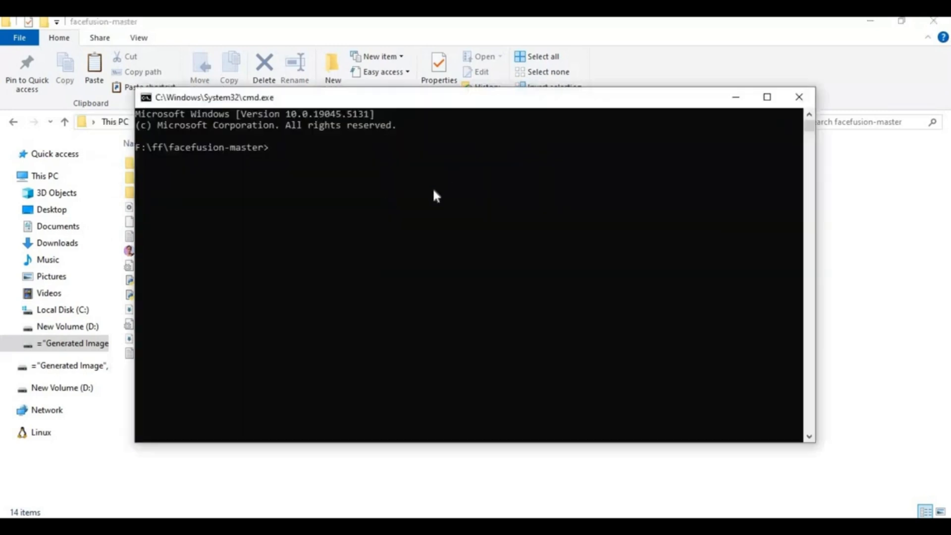
- Create a Python 3.10 virtual environment named venv with py -3.10 -m venv venv
{"action": "type", "text": "p"}
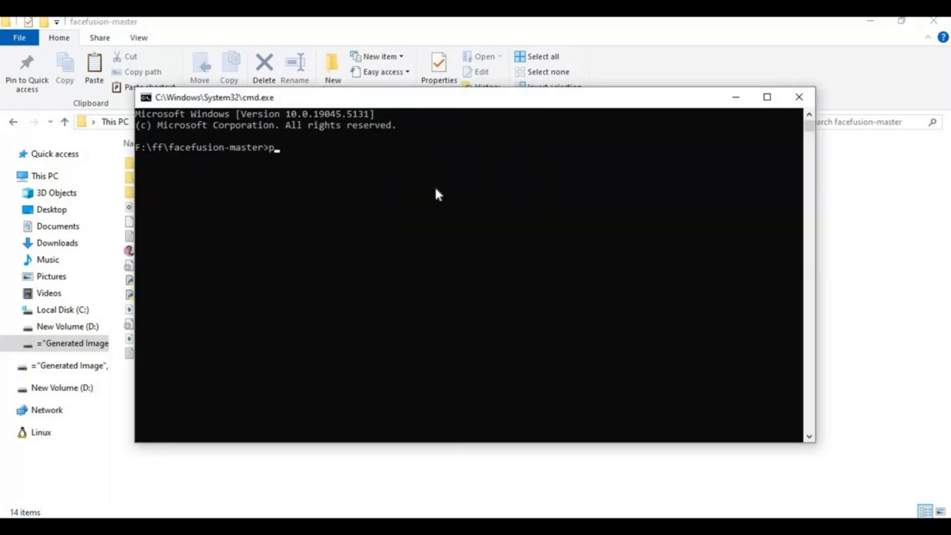
{"action": "type", "text": "y 0"}
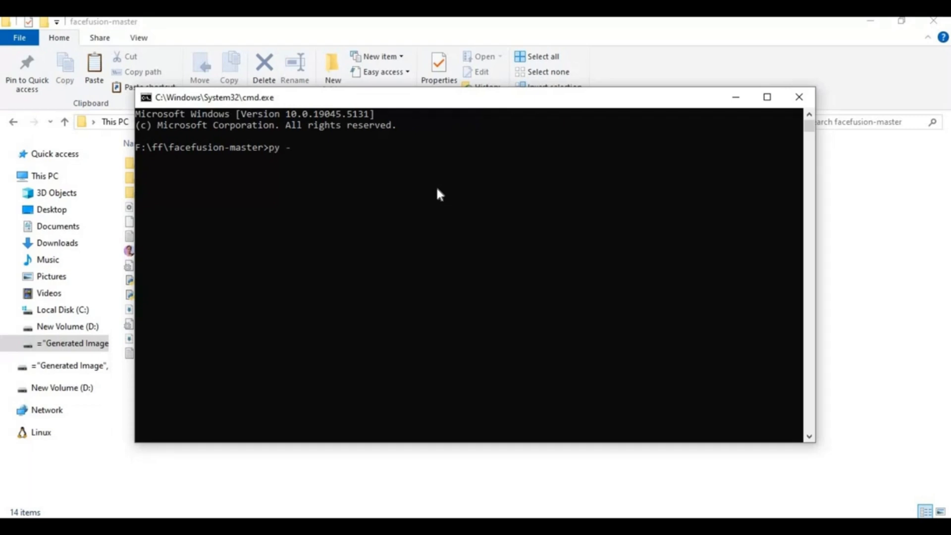
{"action": "type", "text": "3.10 0"}
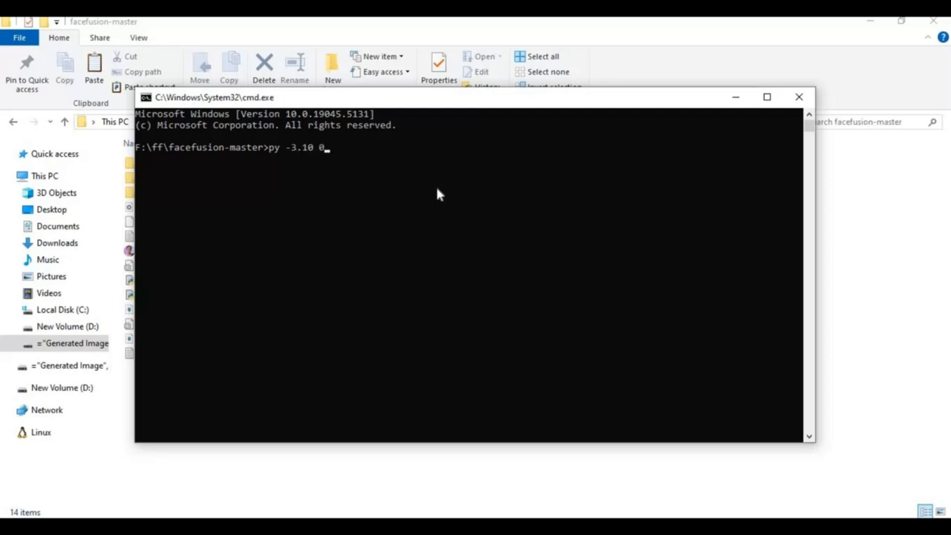
{"action": "type", "text": "-m"}
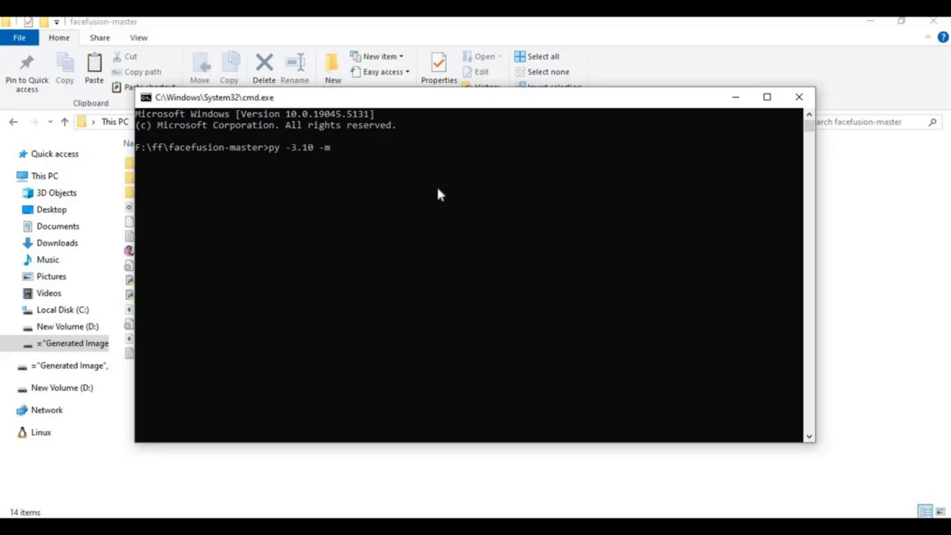
{"action": "type", "text": "venv"}
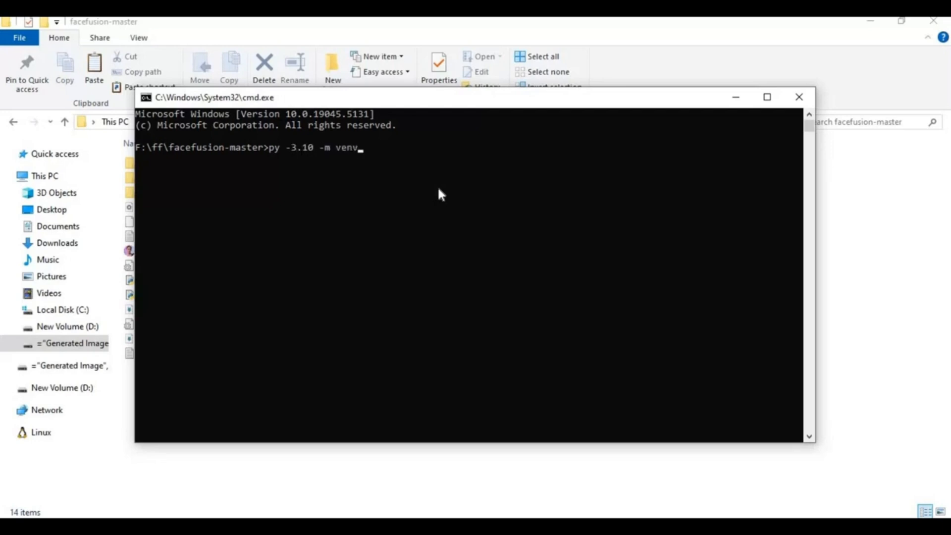
{"action": "type", "text": "venv"}
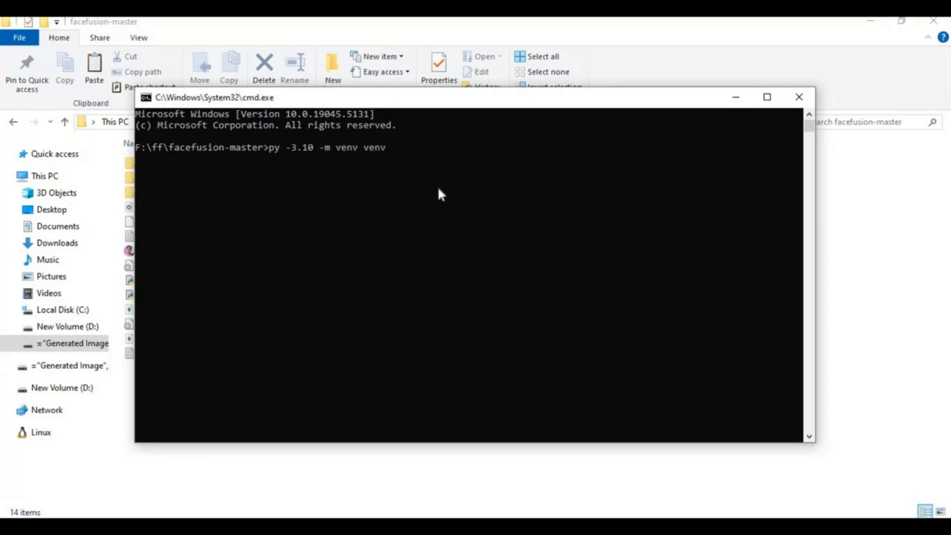
{"action": "key", "text": "Enter"}
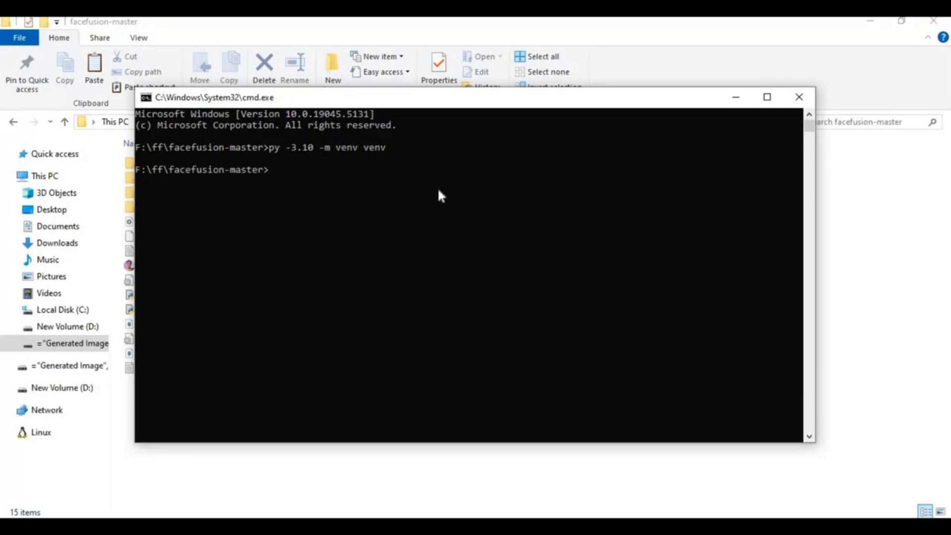
- Begin activating the environment with venv\scripts\activate
{"action": "type", "text": "venv\\s"}
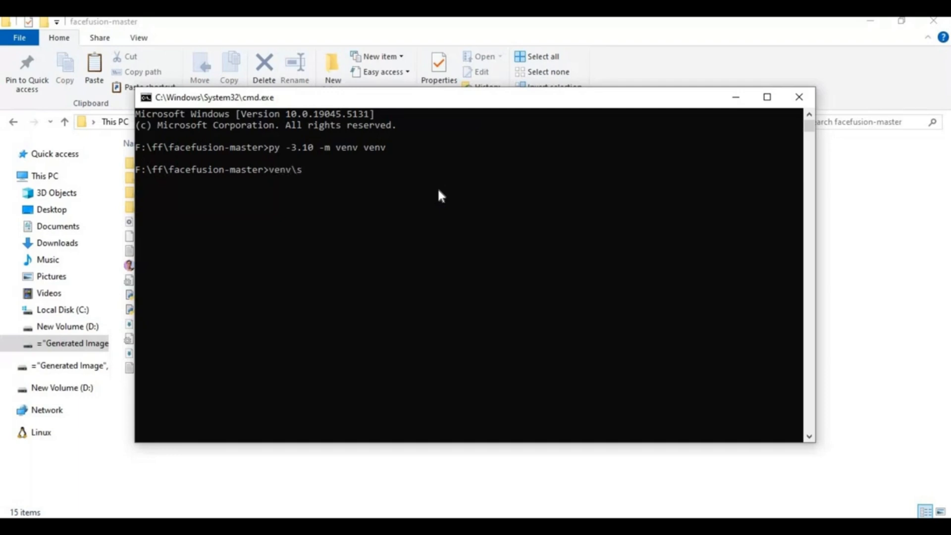
{"action": "type", "text": "cript"}
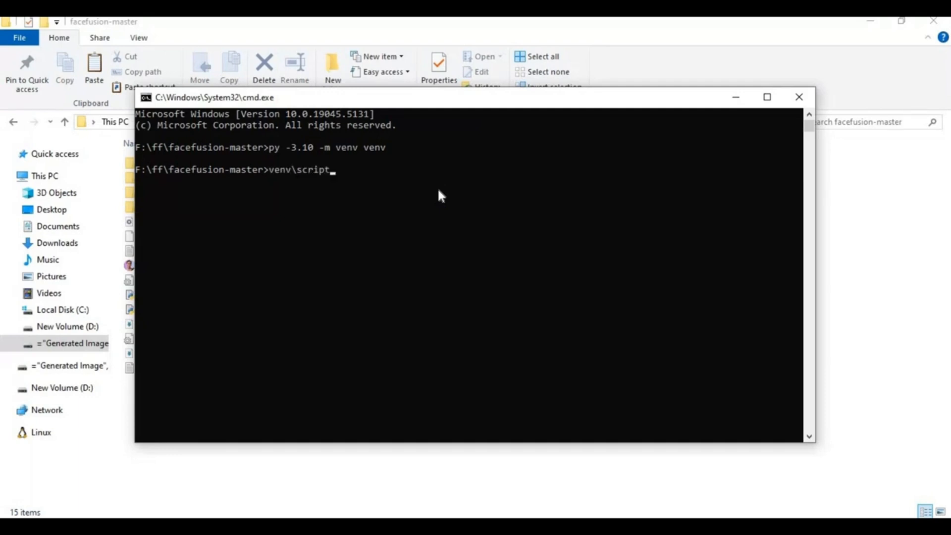
{"action": "type", "text": "s\\a"}
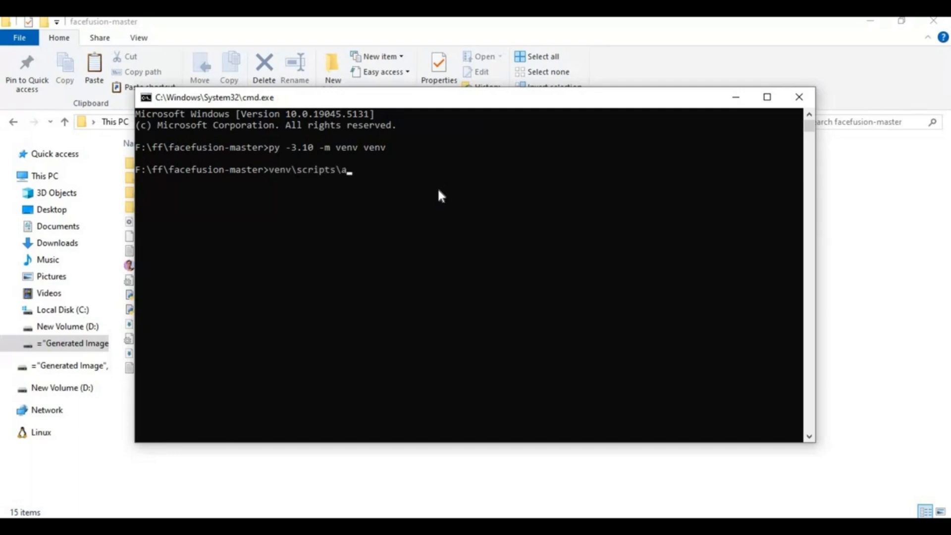
{"action": "type", "text": "ctiva"}
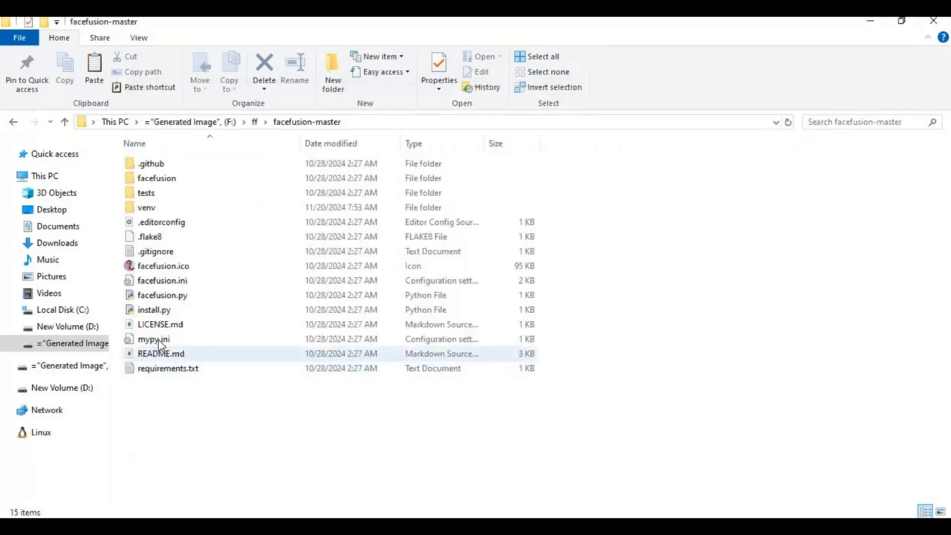
{"action": "double_click", "coordinate": [167, 368]}
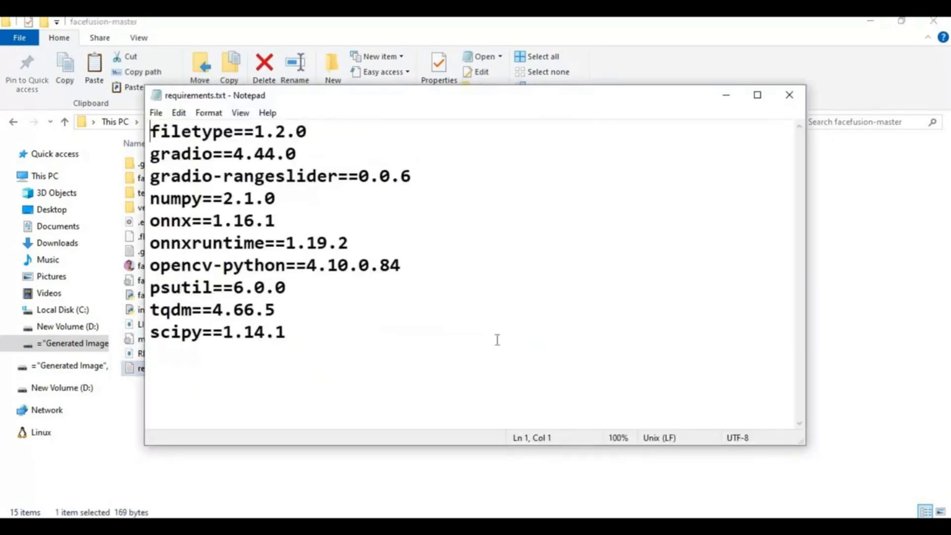
{"action": "mouse_move", "coordinate": [491, 328]}
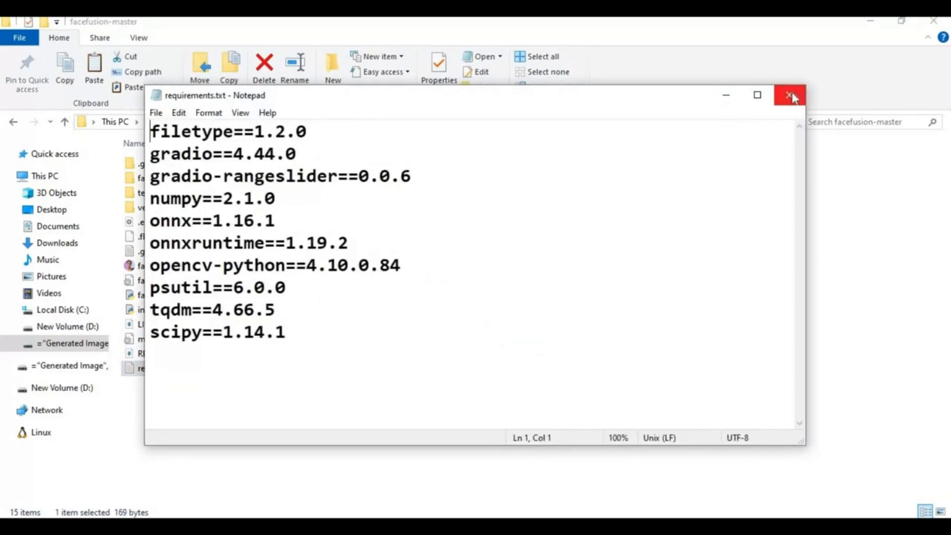
{"action": "left_click", "coordinate": [788, 95]}
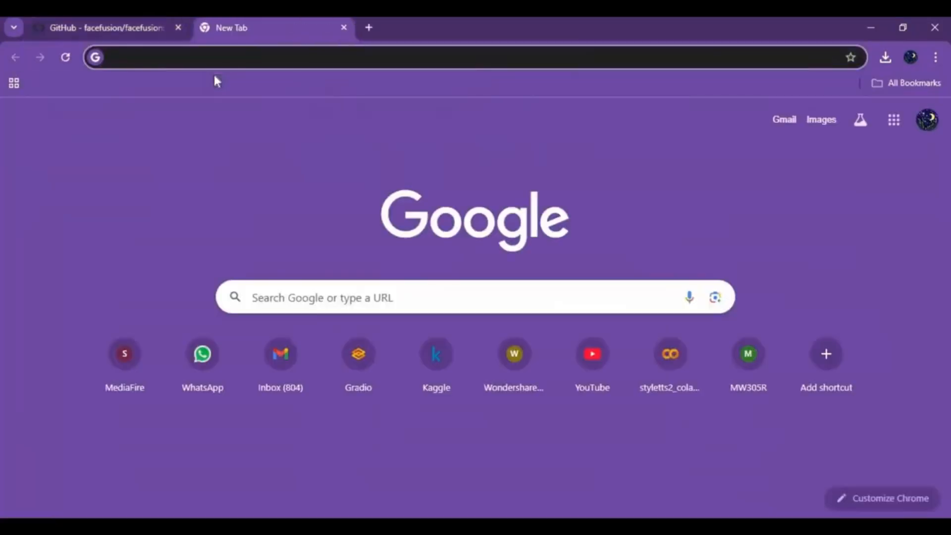
- Search Google for pytorch and load the official pytorch.org homepage
{"action": "type", "text": "pyt"}
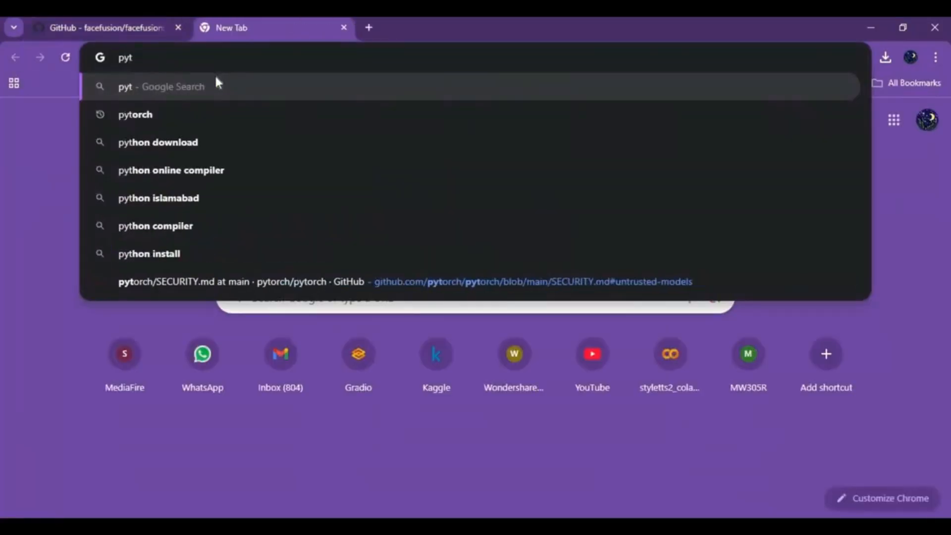
{"action": "left_click", "coordinate": [134, 115]}
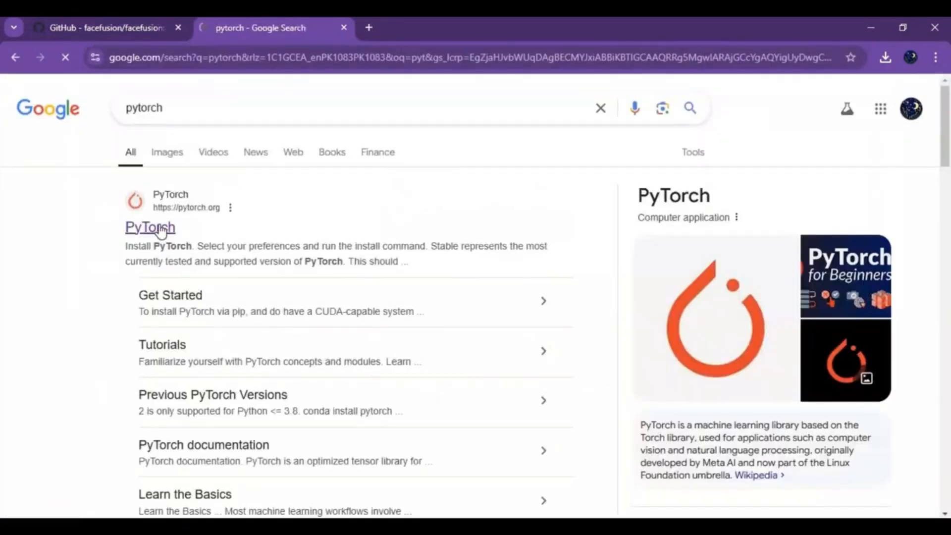
{"action": "left_click", "coordinate": [149, 227]}
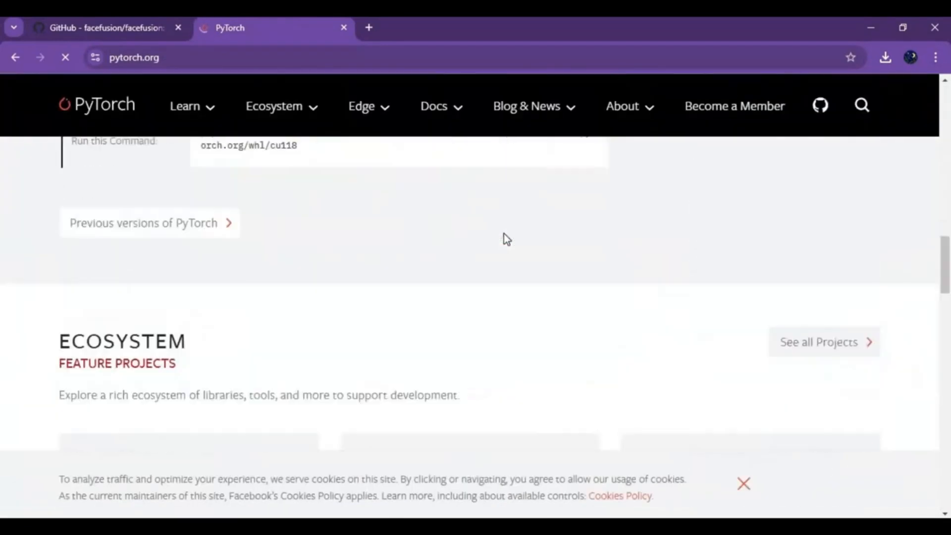
- Copy the stable Windows pip install command for PyTorch with CUDA 11.8
{"action": "scroll", "scroll_direction": "up", "scroll_amount": 3}
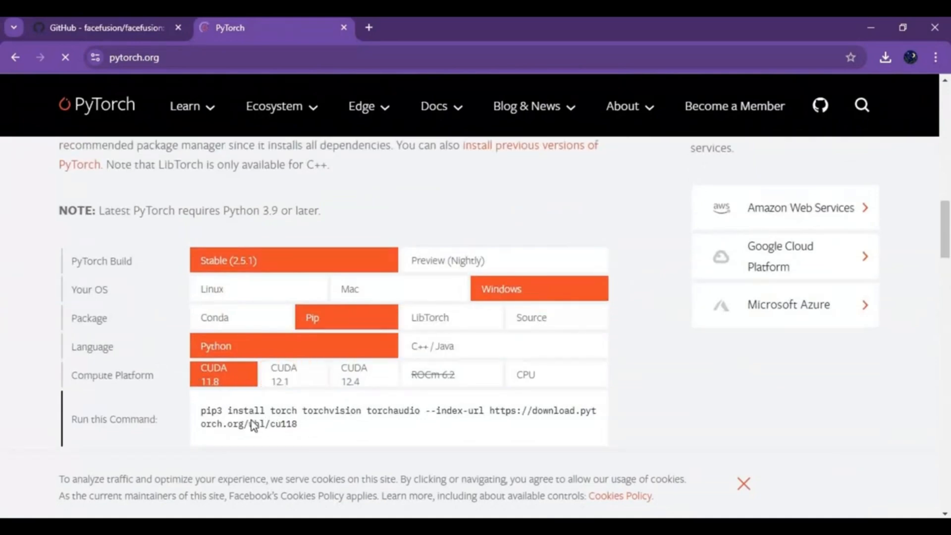
{"action": "right_click", "coordinate": [252, 426]}
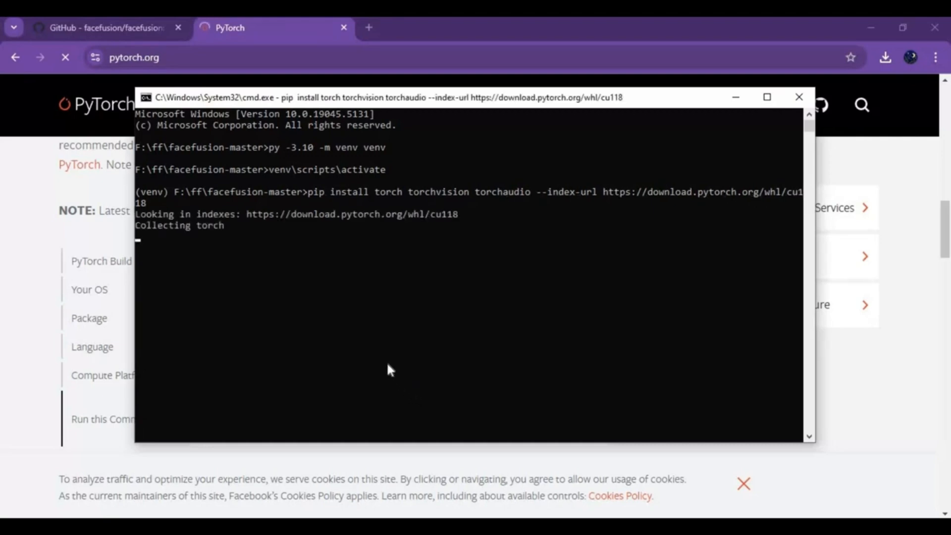
{"action": "mouse_move", "coordinate": [396, 375]}
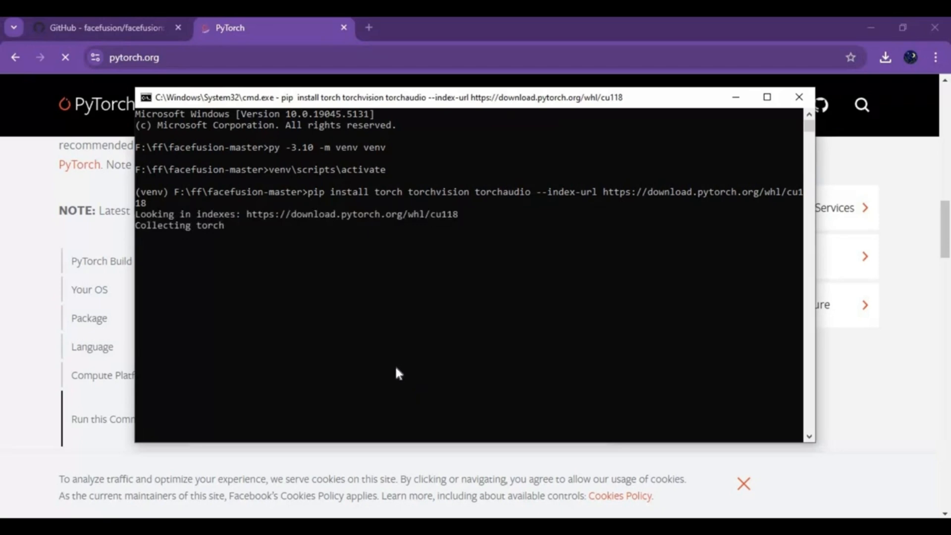
{"action": "mouse_move", "coordinate": [384, 380]}
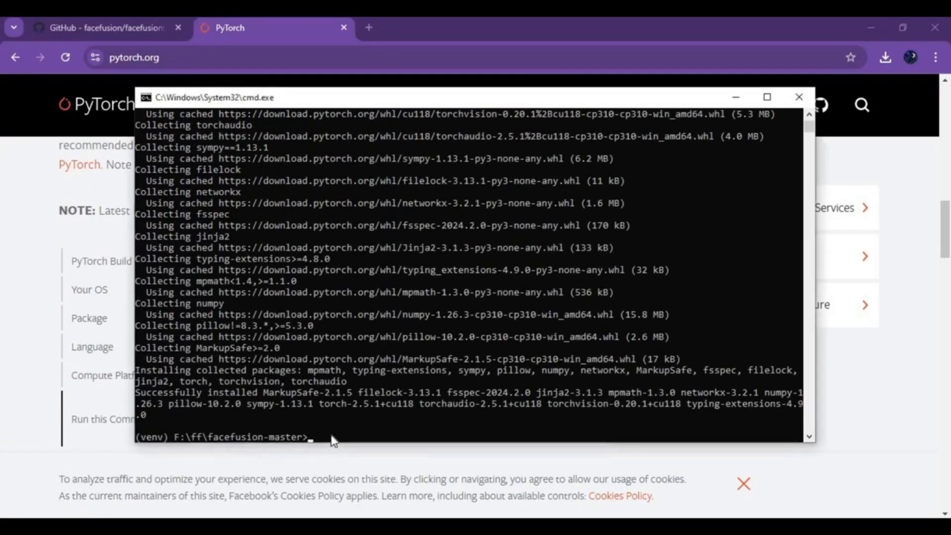
- Run pip install -r requirements.txt in the activated venv
{"action": "type", "text": "pip"}
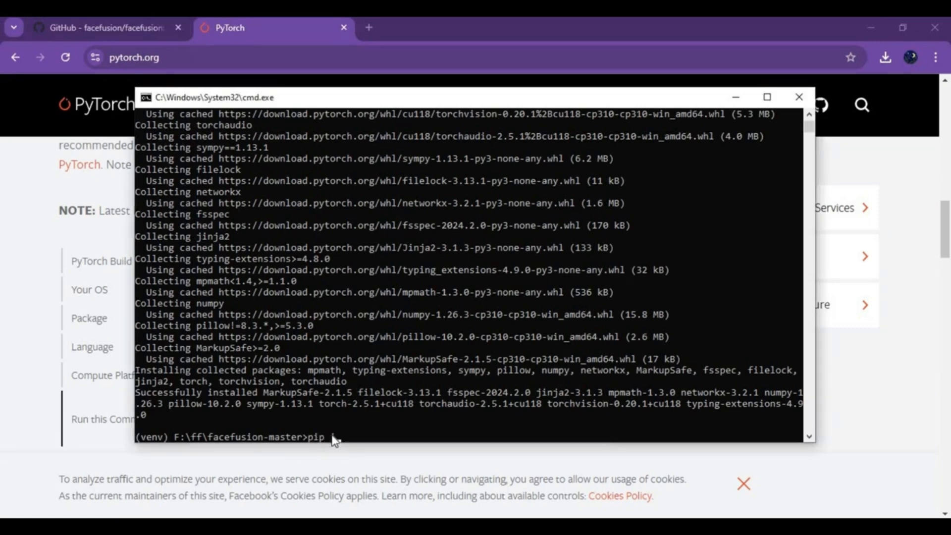
{"action": "type", "text": "install"}
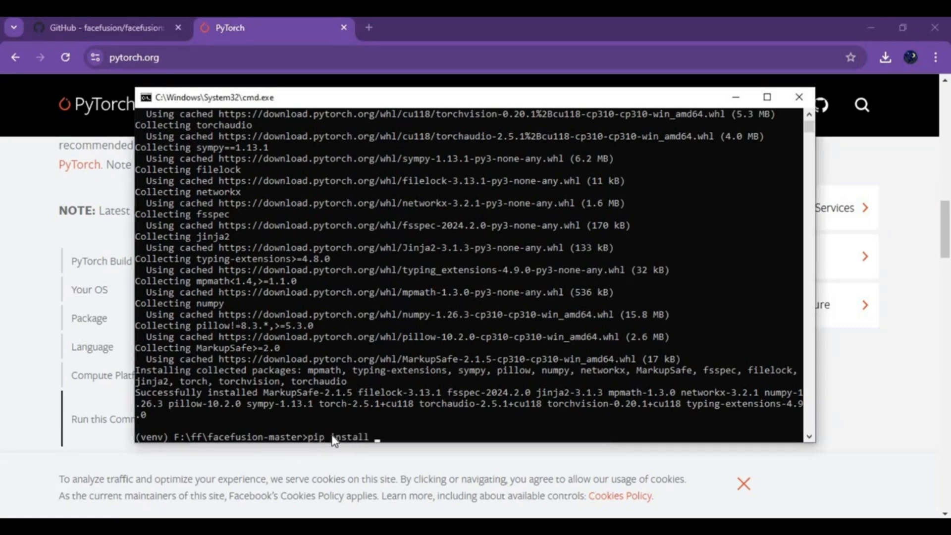
{"action": "type", "text": "-r re"}
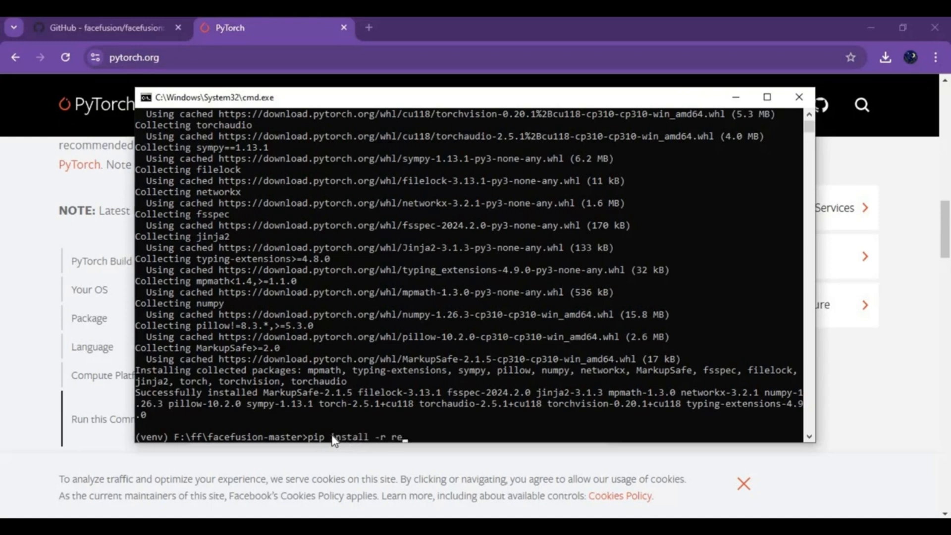
{"action": "type", "text": "quire"}
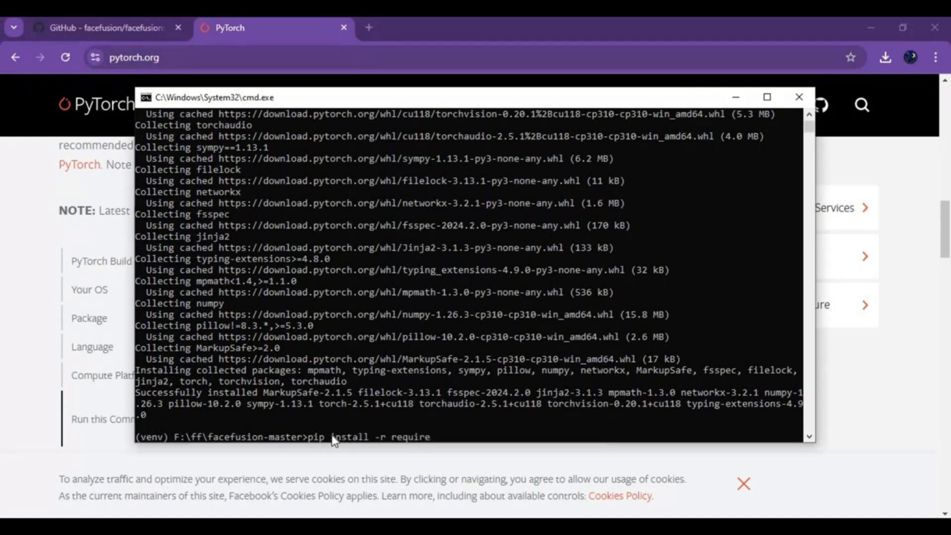
{"action": "type", "text": "ments"}
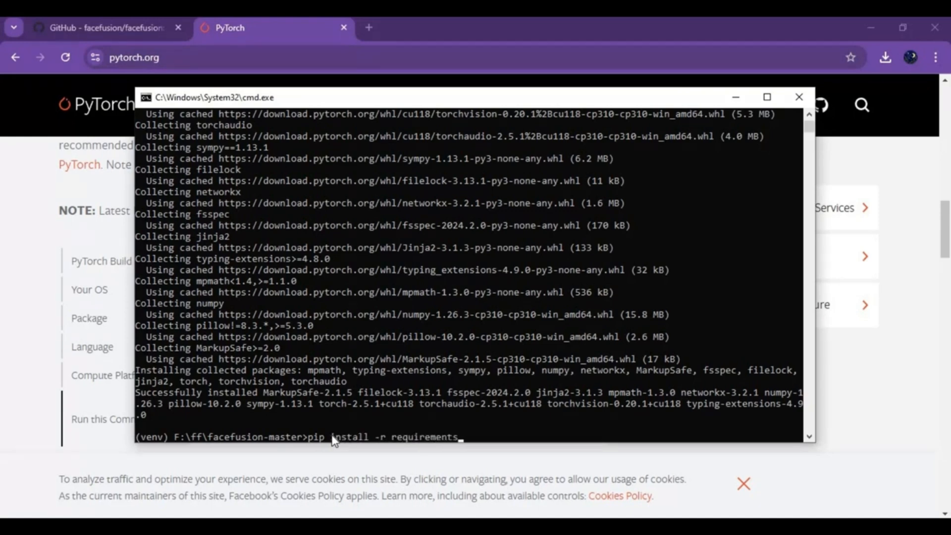
{"action": "type", "text": ".txt"}
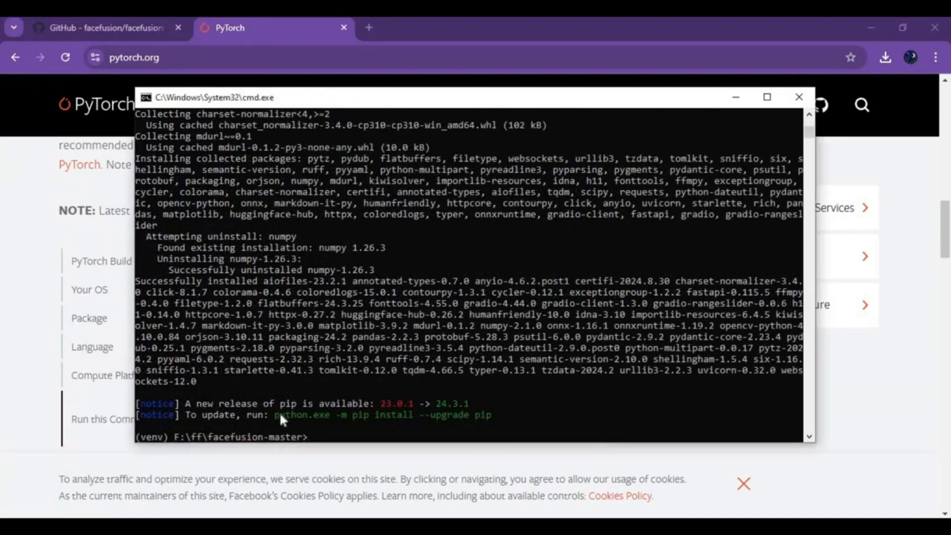
- Run the suggested python.exe -m pip install --upgrade pip to reach pip 24.3.1
{"action": "left_click_drag", "start_coordinate": [274, 415], "coordinate": [491, 415]}
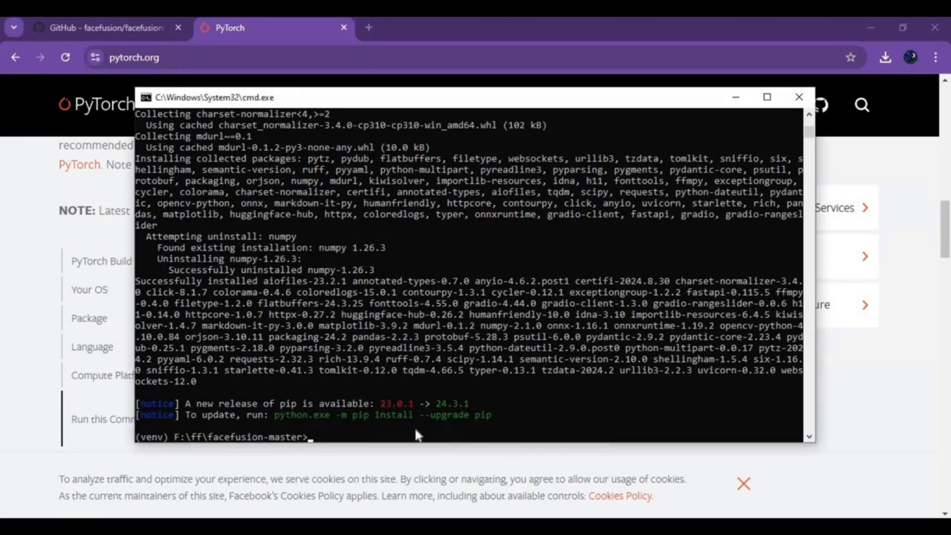
{"action": "type", "text": "python.exe -m pip install --upgrade pip"}
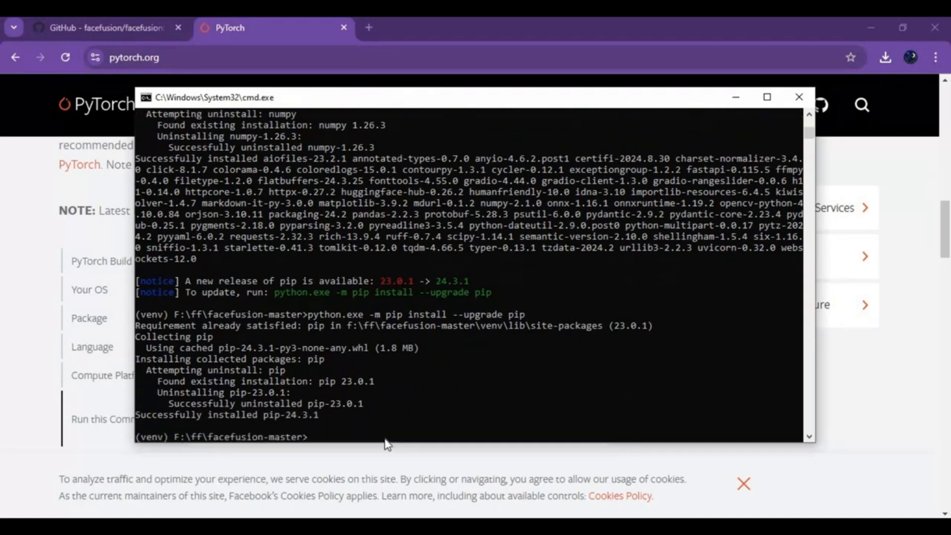
- Run python facefusion.py run and copy the local URL 127.0.0.1:7860
{"action": "type", "text": "p"}
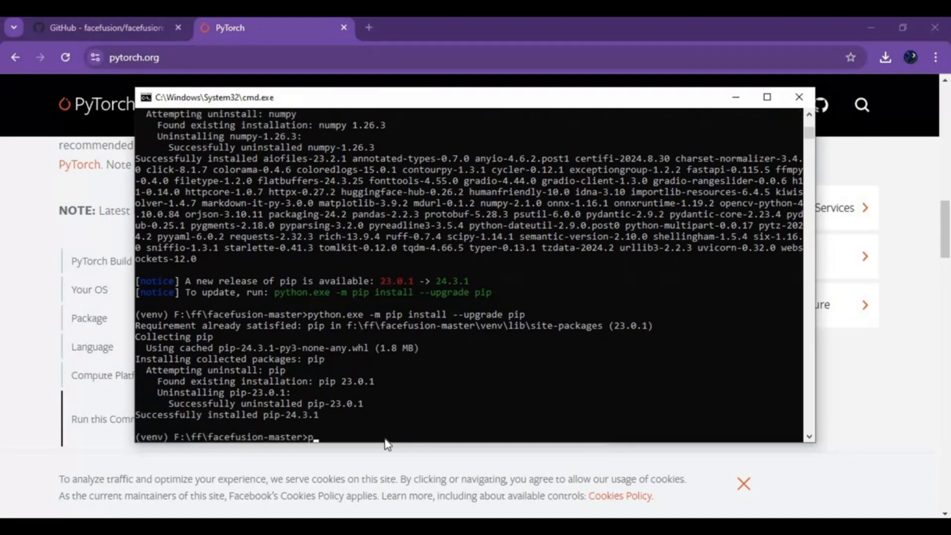
{"action": "type", "text": "ython."}
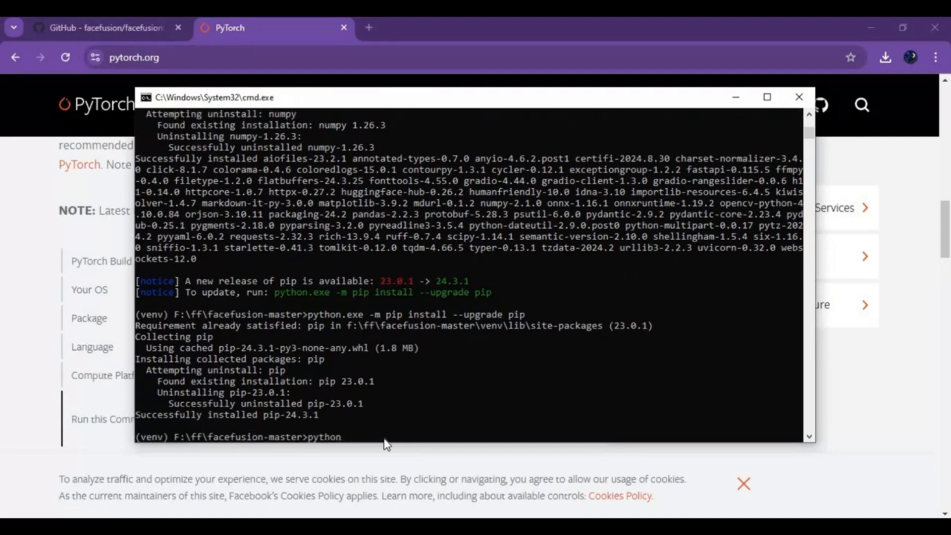
{"action": "type", "text": "facefusion.py r"}
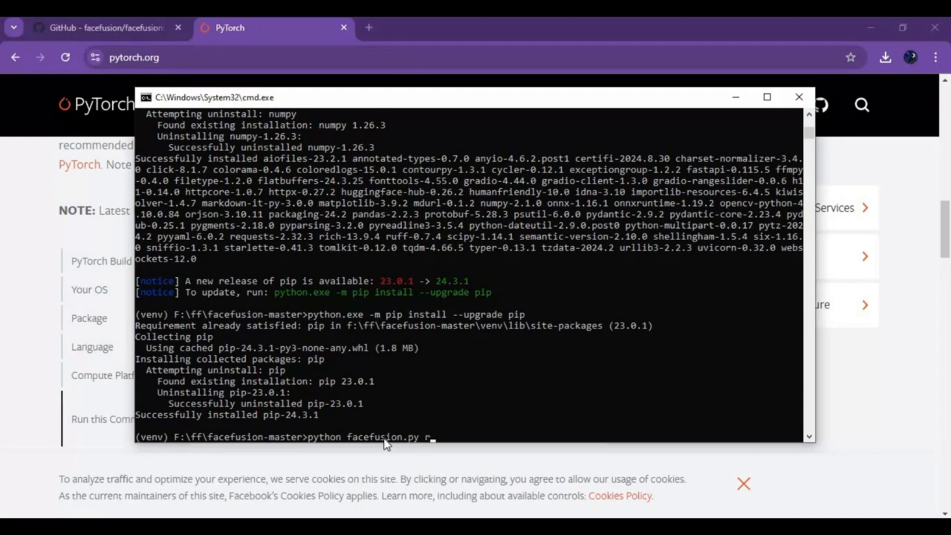
{"action": "type", "text": "un"}
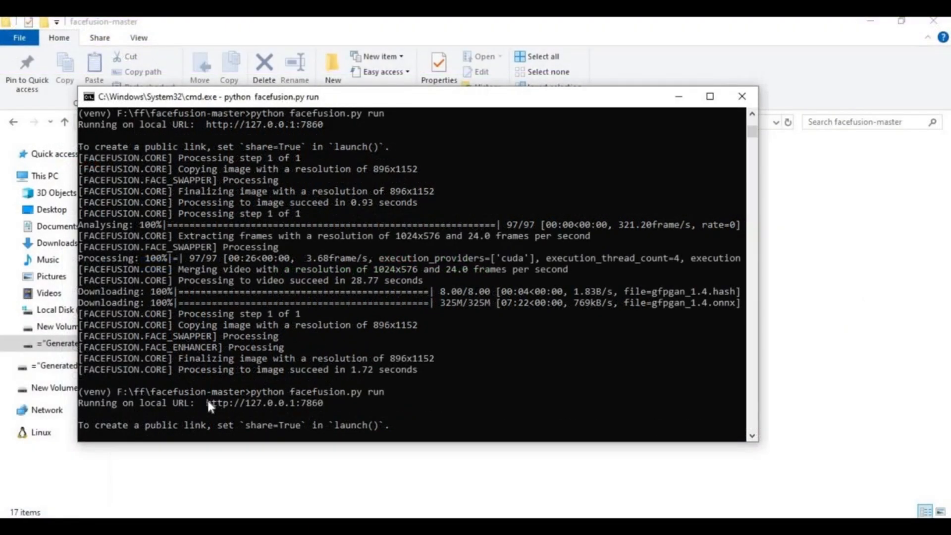
{"action": "left_click_drag", "start_coordinate": [204, 404], "coordinate": [349, 403]}
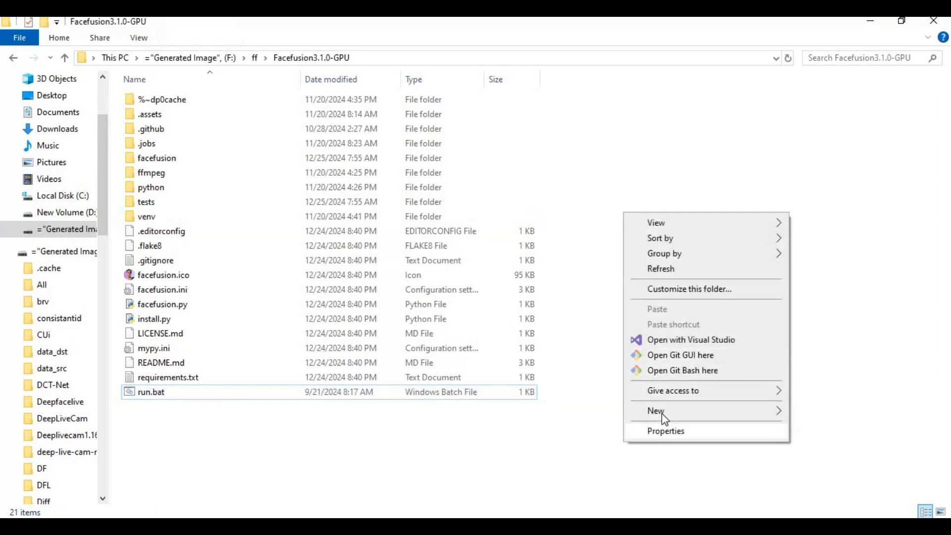
{"action": "left_click", "coordinate": [656, 411]}
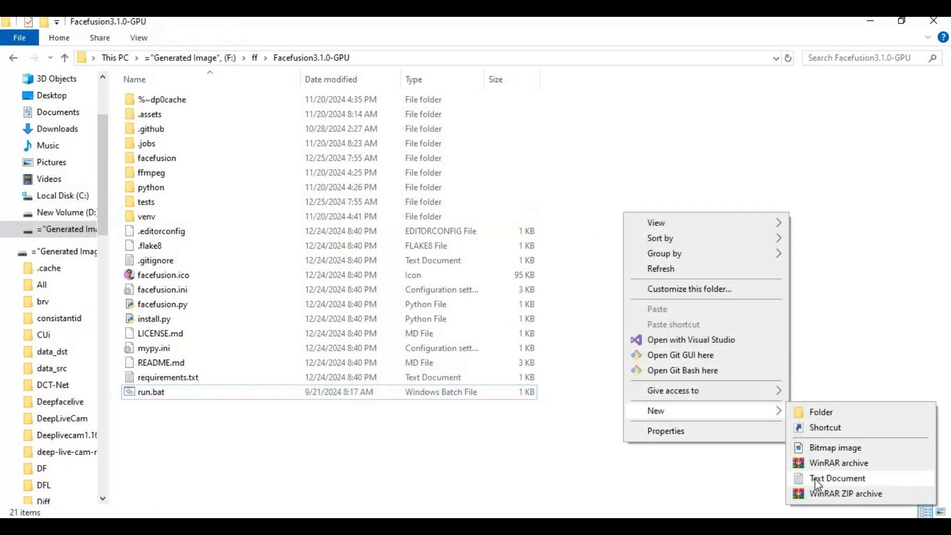
{"action": "left_click", "coordinate": [832, 479]}
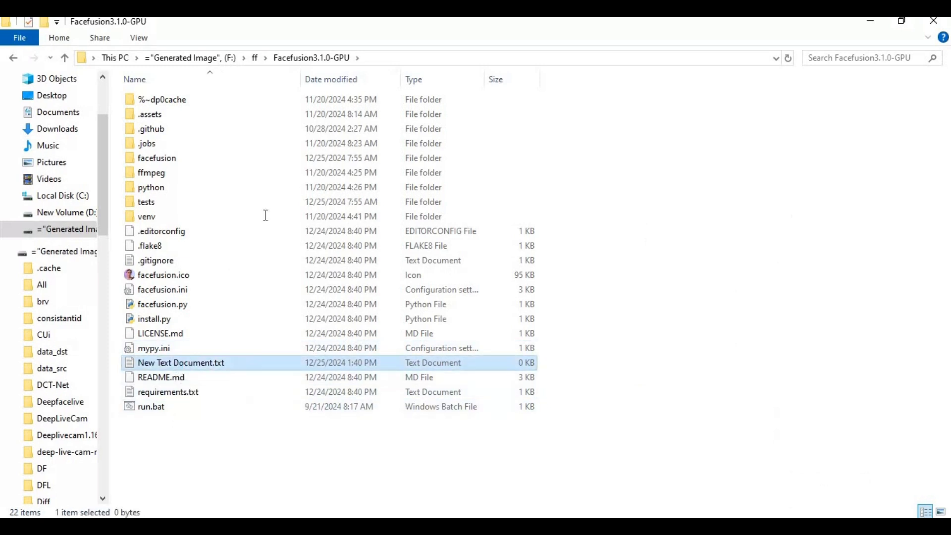
{"action": "double_click", "coordinate": [181, 363]}
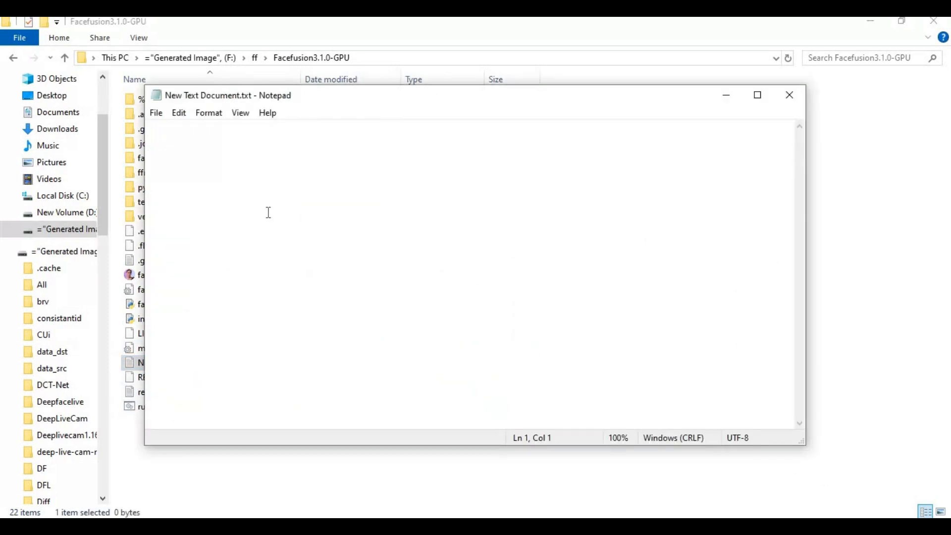
{"action": "type", "text": "@"}
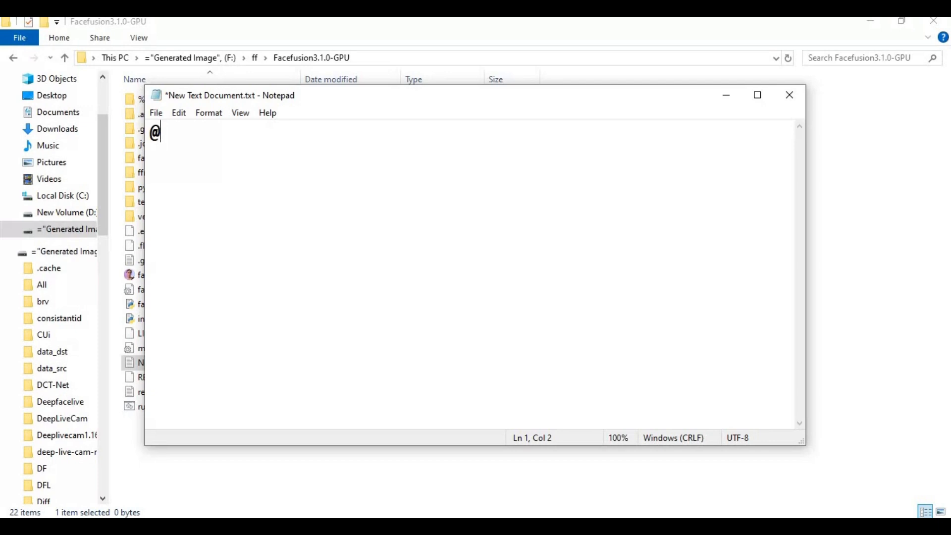
{"action": "type", "text": "echo o"}
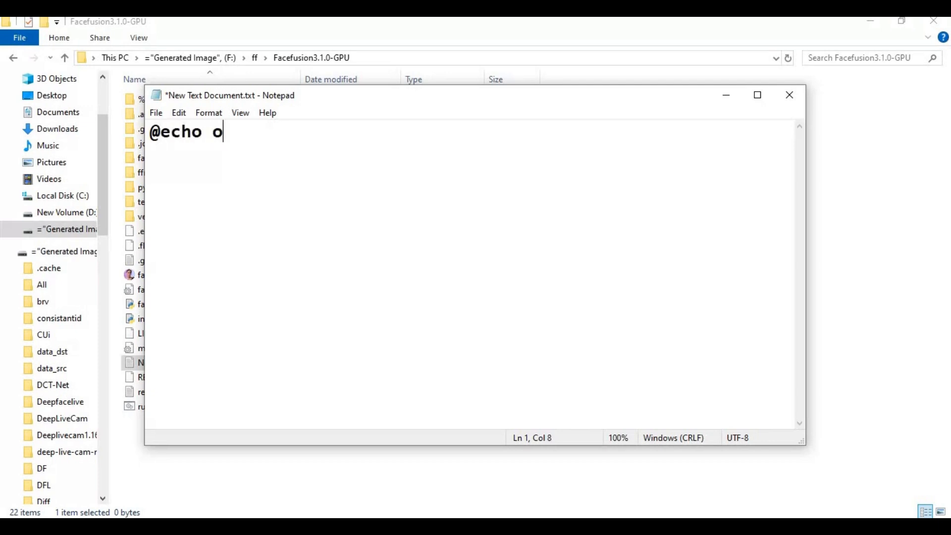
{"action": "type", "text": "ff"}
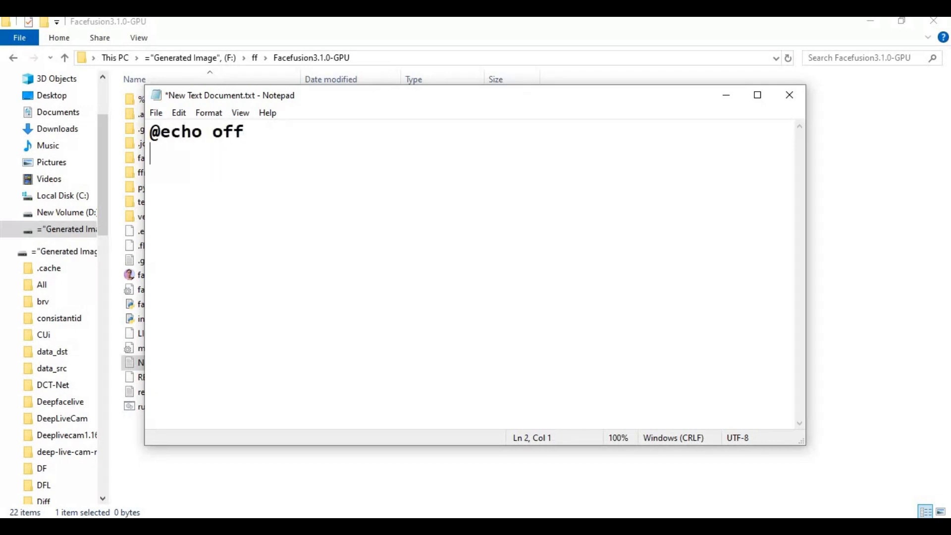
{"action": "mouse_move", "coordinate": [428, 256]}
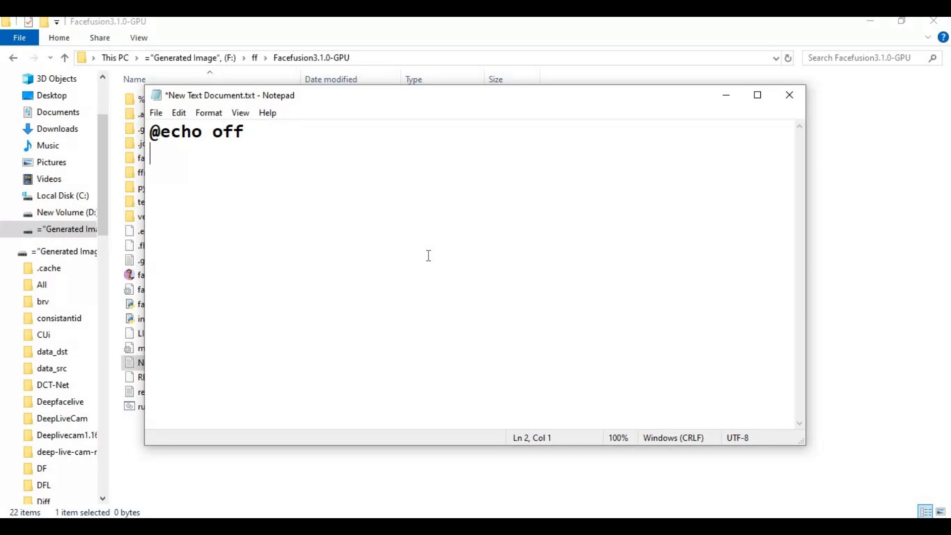
{"action": "mouse_move", "coordinate": [434, 262]}
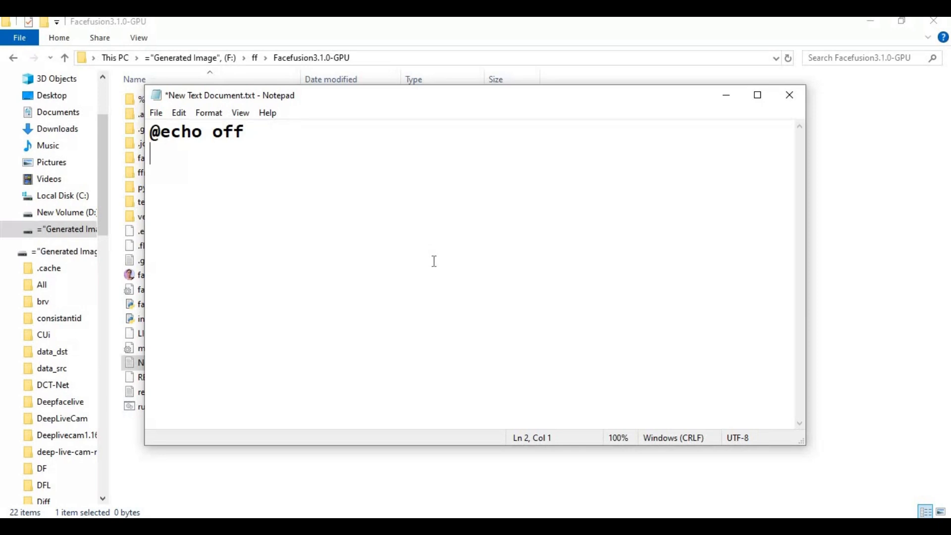
- Add the line call venv\scripts\activate
{"action": "type", "text": "call ven"}
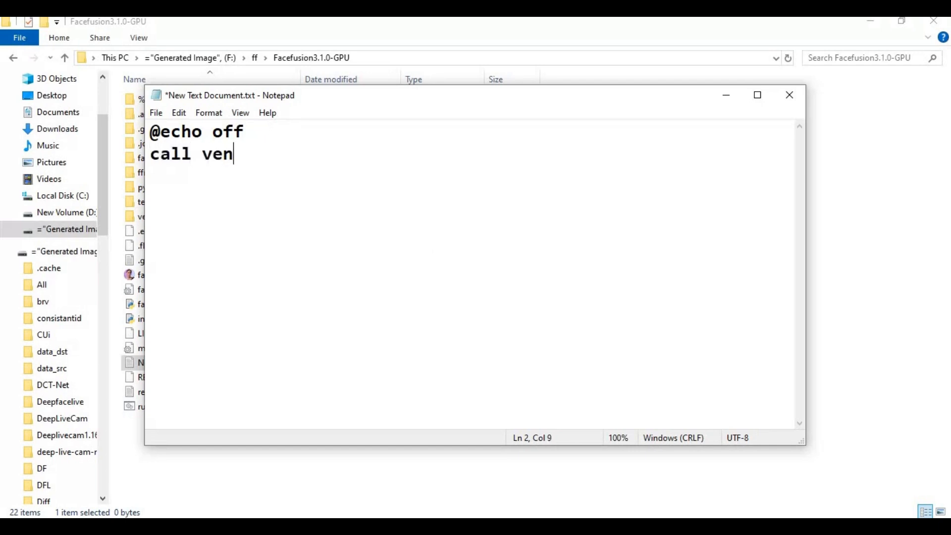
{"action": "type", "text": "v\\"}
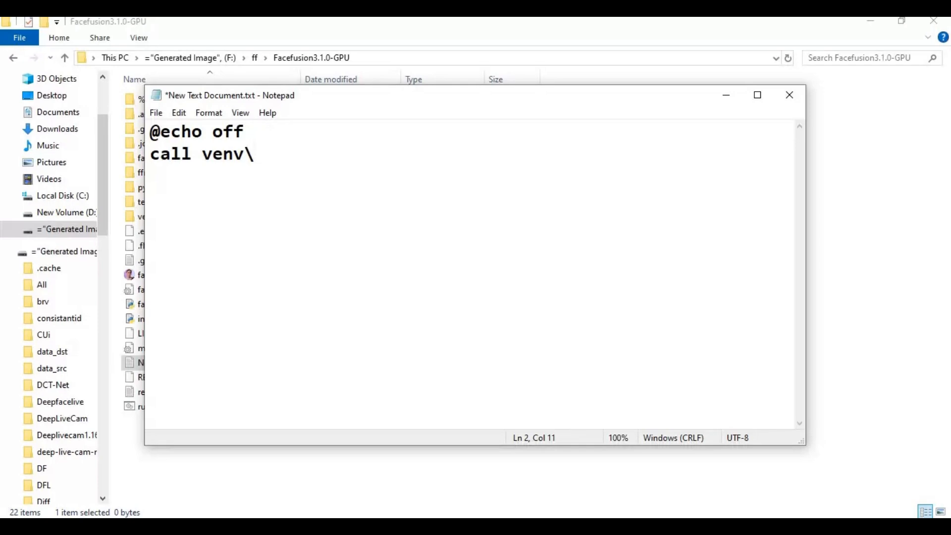
{"action": "type", "text": "scrip"}
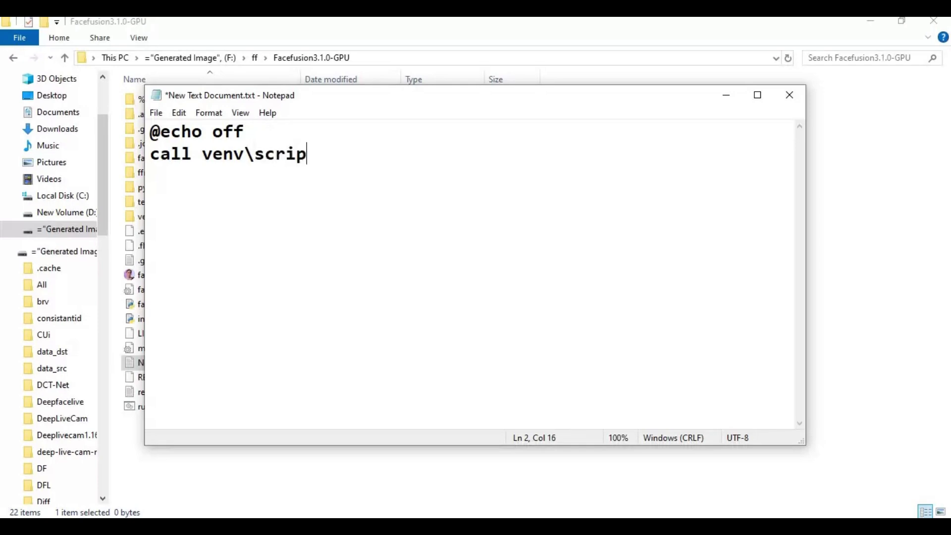
{"action": "type", "text": "ts\\"}
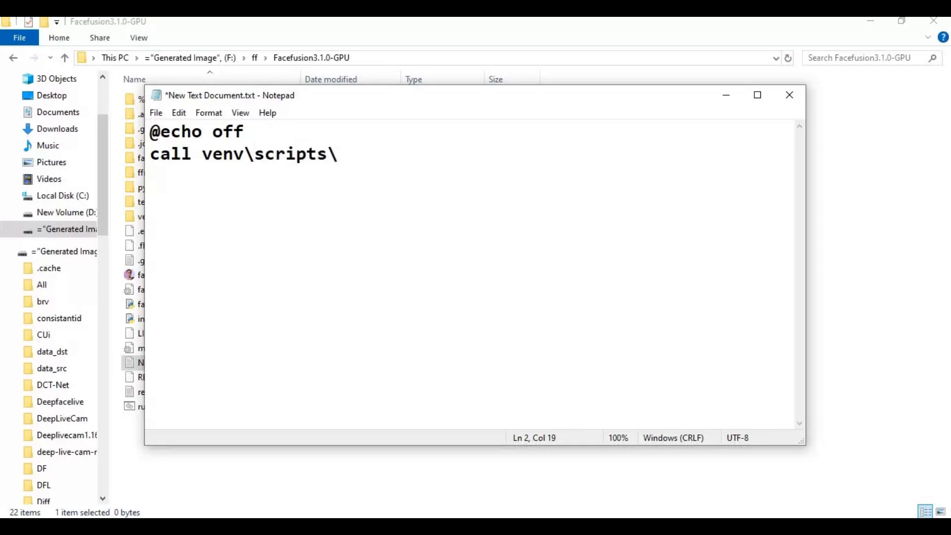
{"action": "type", "text": "act"}
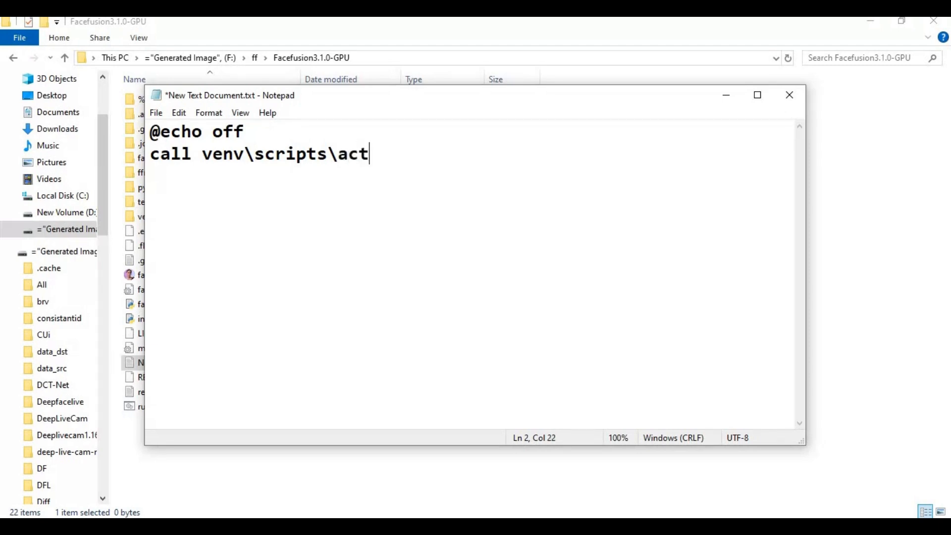
{"action": "type", "text": "ivate"}
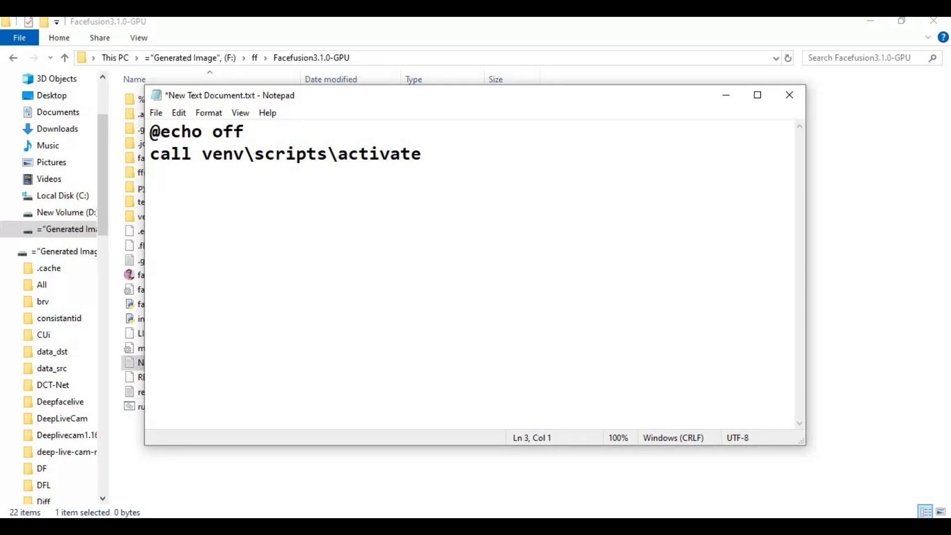
- Add the lines python facefusion.py run and pause
{"action": "type", "text": "python face"}
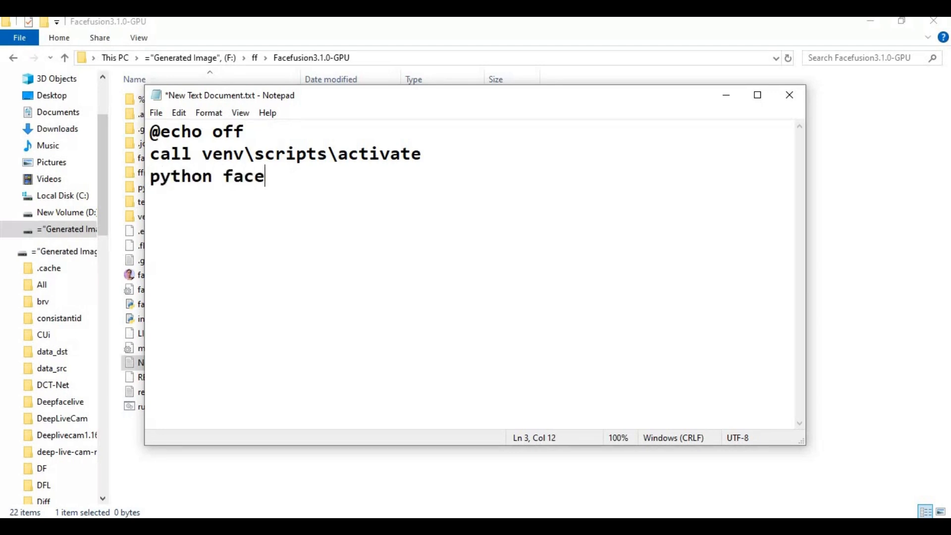
{"action": "type", "text": "fusion"}
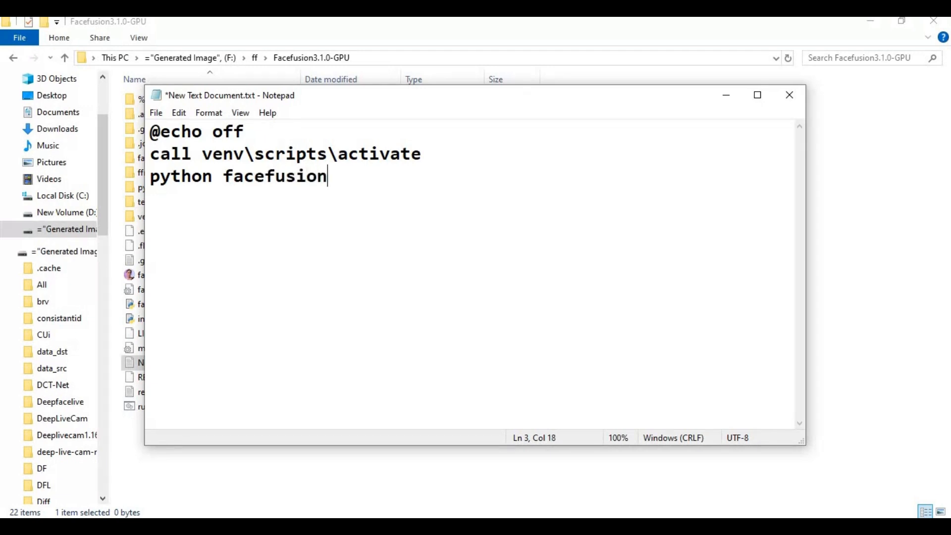
{"action": "type", "text": ".p"}
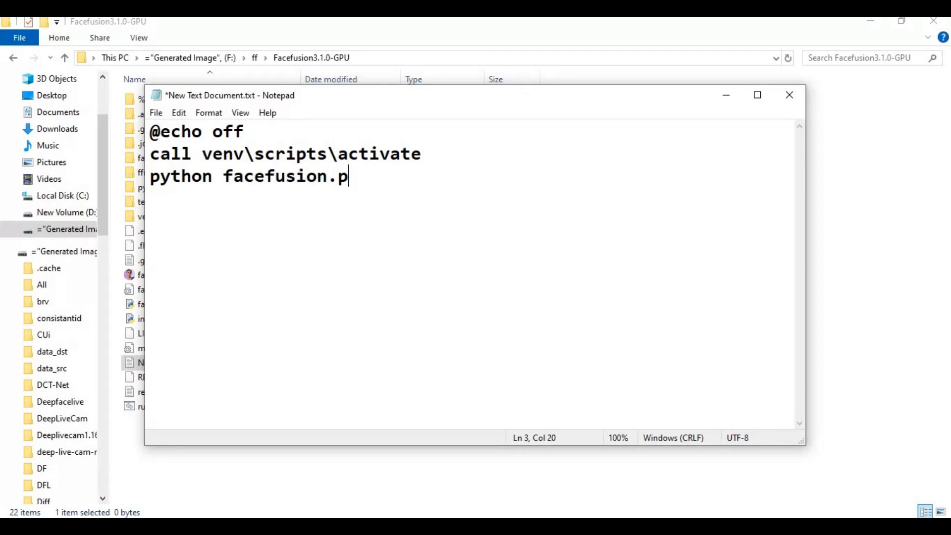
{"action": "type", "text": "y run"}
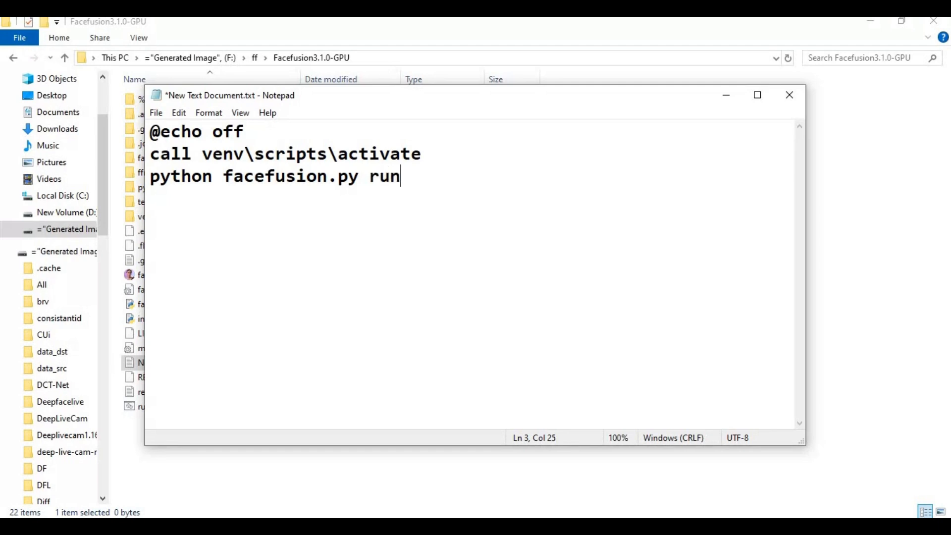
{"action": "type", "text": "p"}
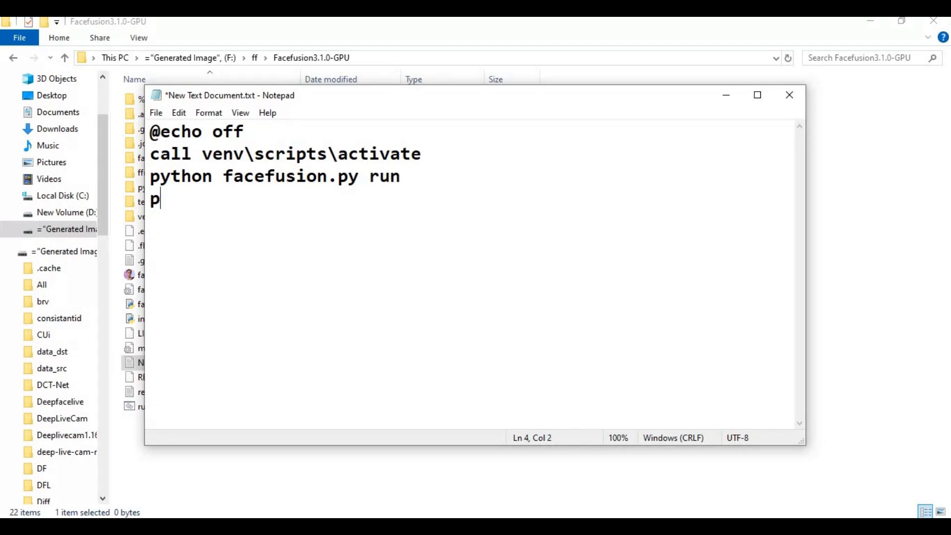
{"action": "type", "text": "ause"}
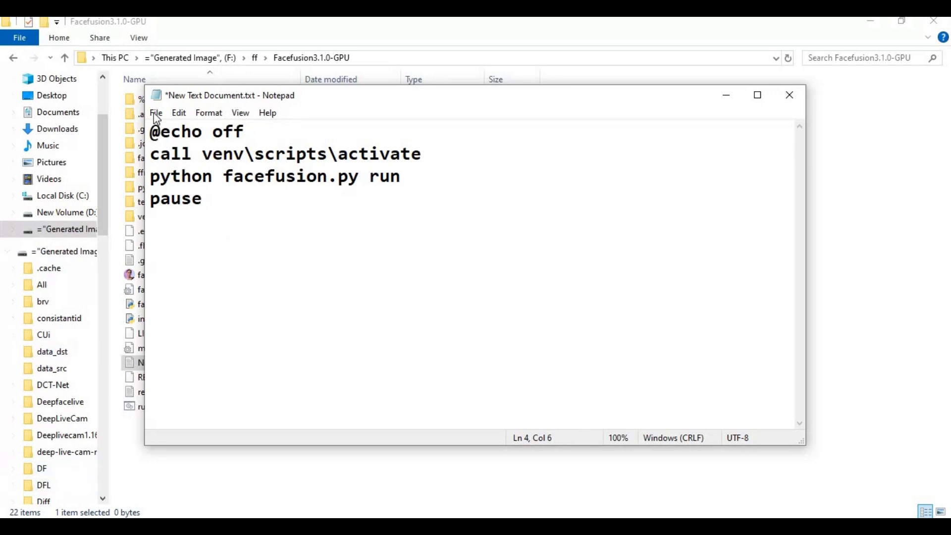
- Save the script as runn.bat via Save As and close Notepad
{"action": "left_click", "coordinate": [156, 112]}
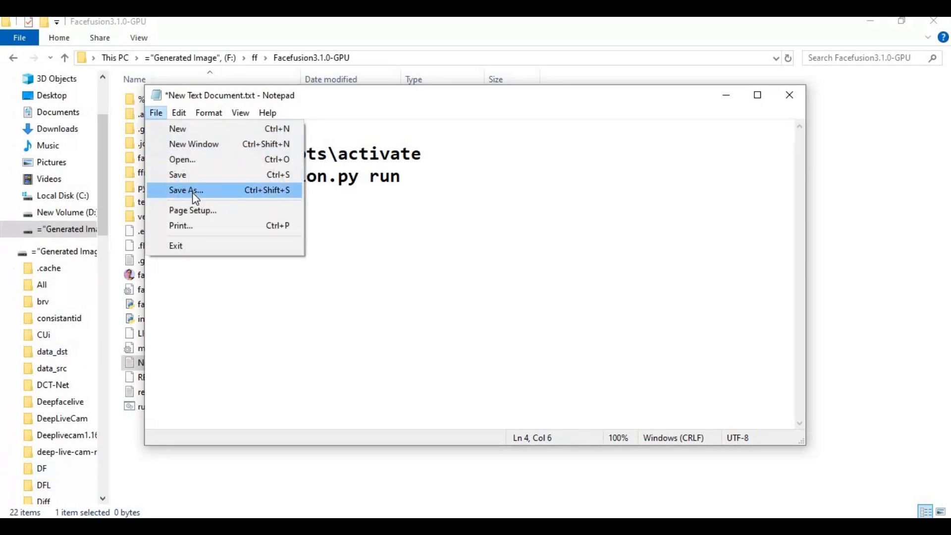
{"action": "left_click", "coordinate": [185, 190]}
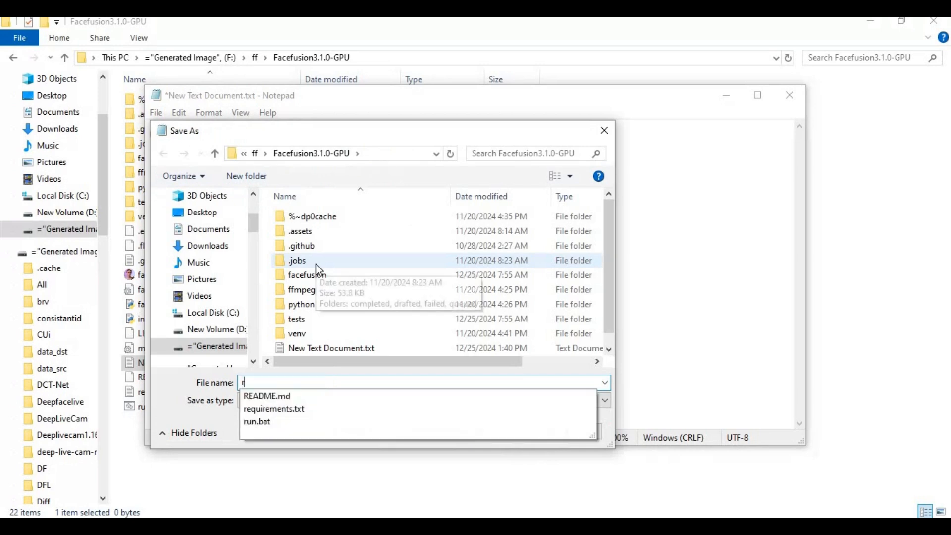
{"action": "type", "text": "unn"}
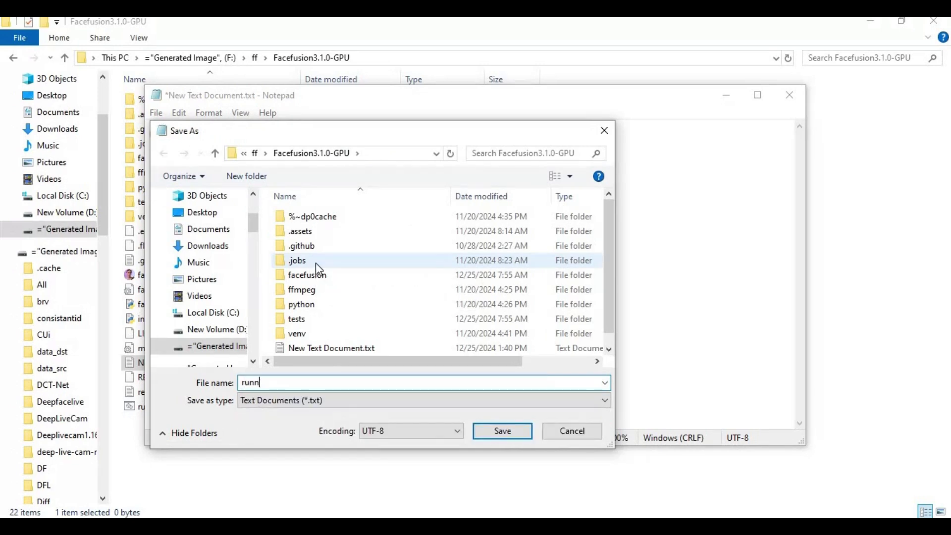
{"action": "type", "text": ".bat"}
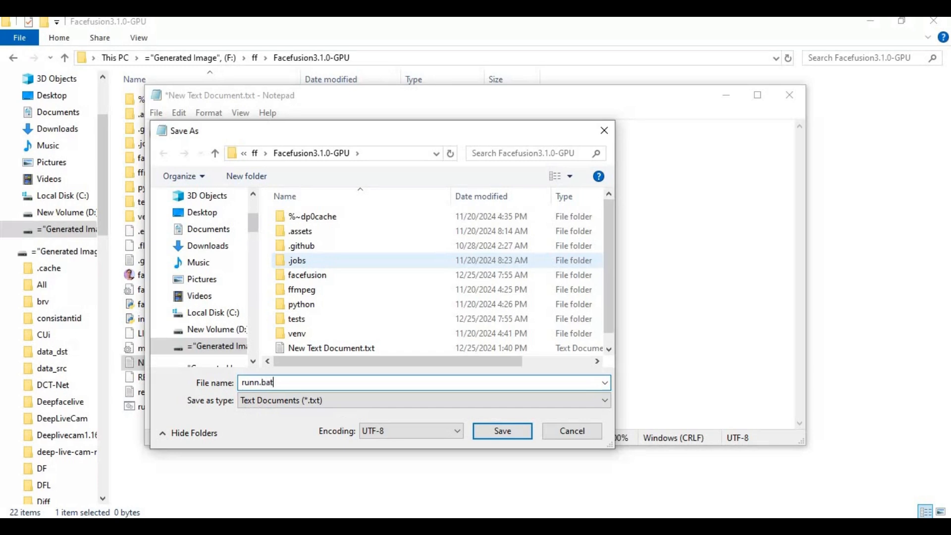
{"action": "mouse_move", "coordinate": [517, 436]}
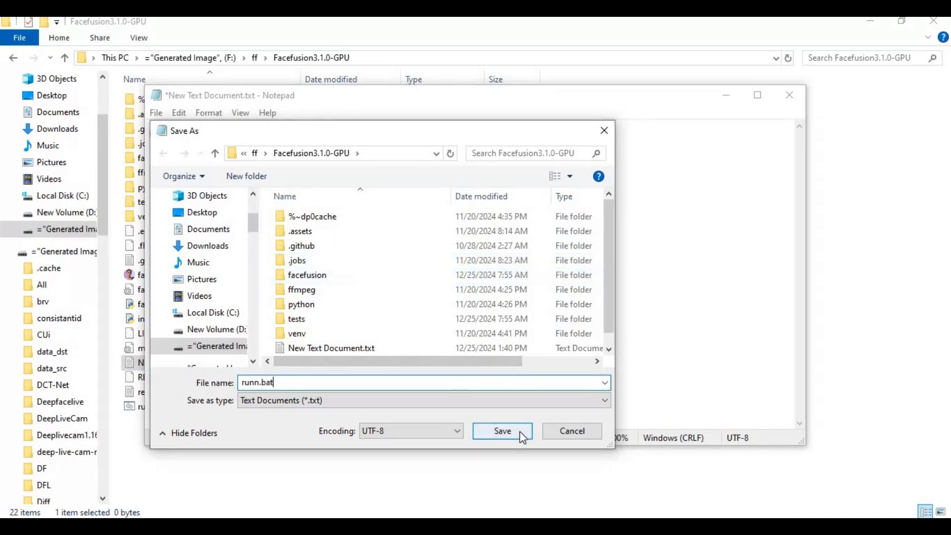
{"action": "left_click", "coordinate": [502, 431]}
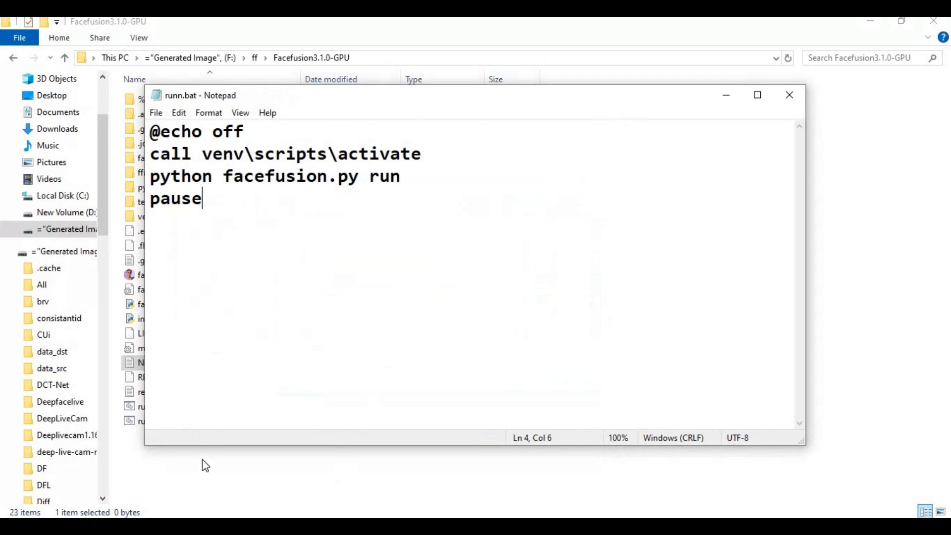
{"action": "left_click", "coordinate": [788, 97]}
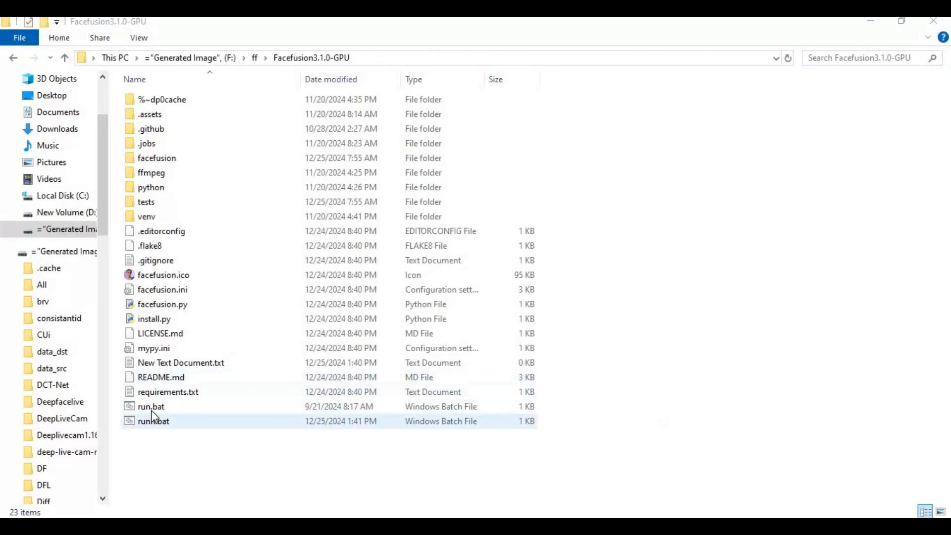
- Run the runn.bat launcher so FaceFusion's web UI starts in the browser
{"action": "double_click", "coordinate": [152, 421]}
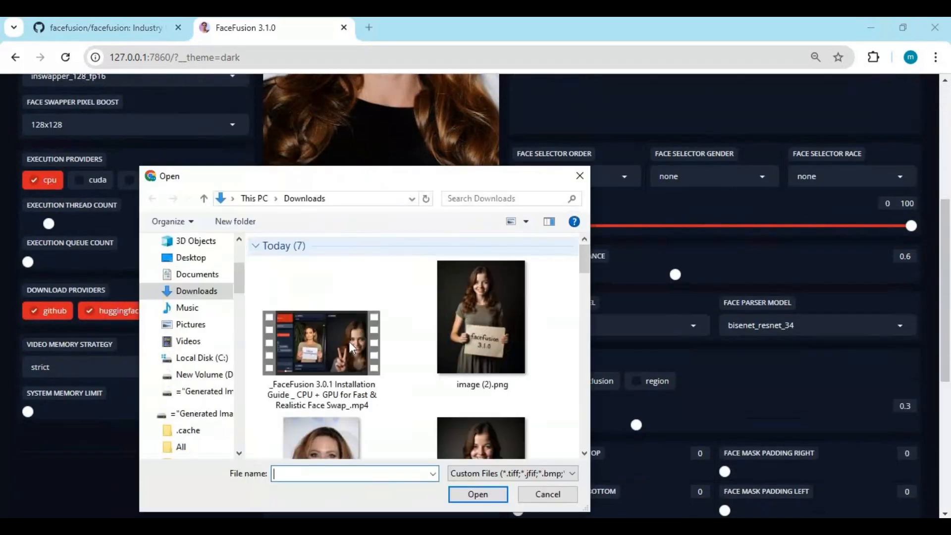
- Load image (2).png from Downloads as the swap target
{"action": "left_click", "coordinate": [481, 317]}
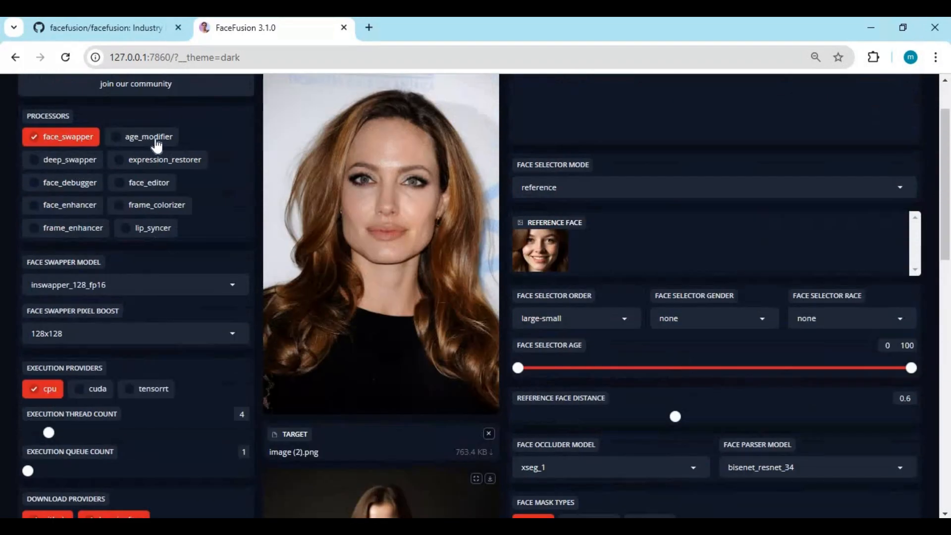
{"action": "mouse_move", "coordinate": [149, 183]}
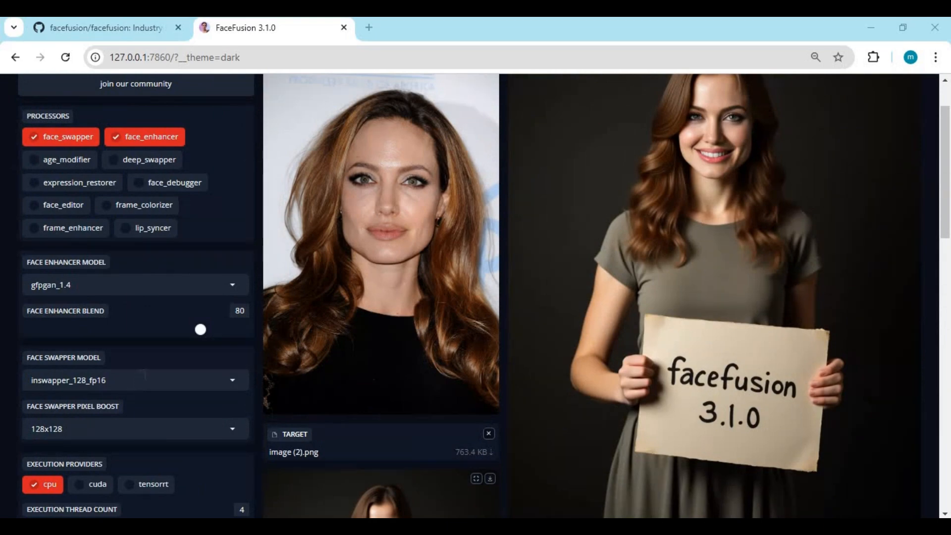
- Expand the Face Swapper Model dropdown to browse available models
{"action": "scroll", "scroll_direction": "down", "scroll_amount": 3}
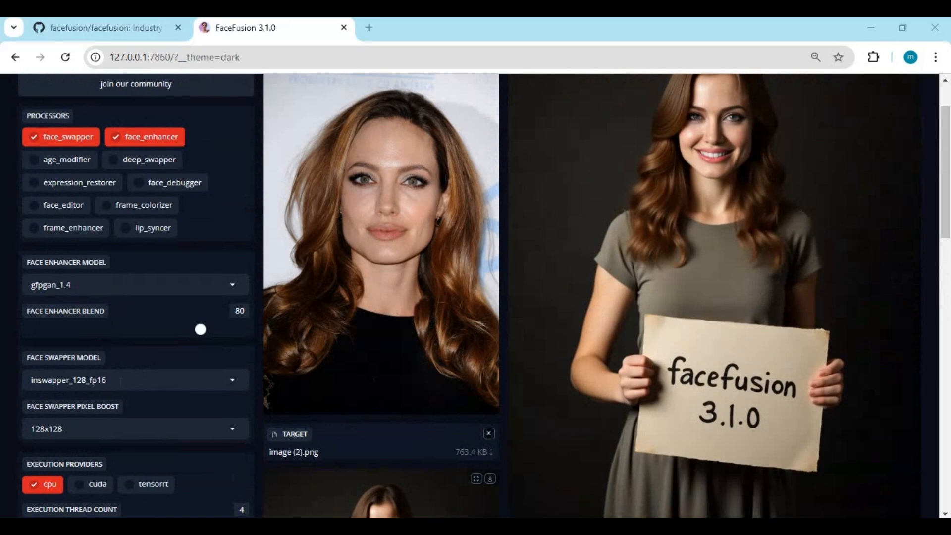
{"action": "left_click", "coordinate": [134, 379]}
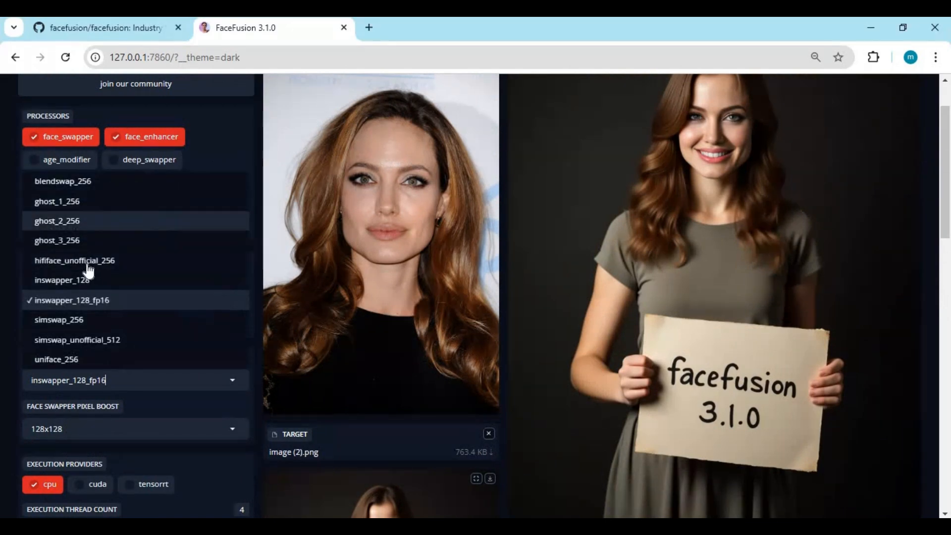